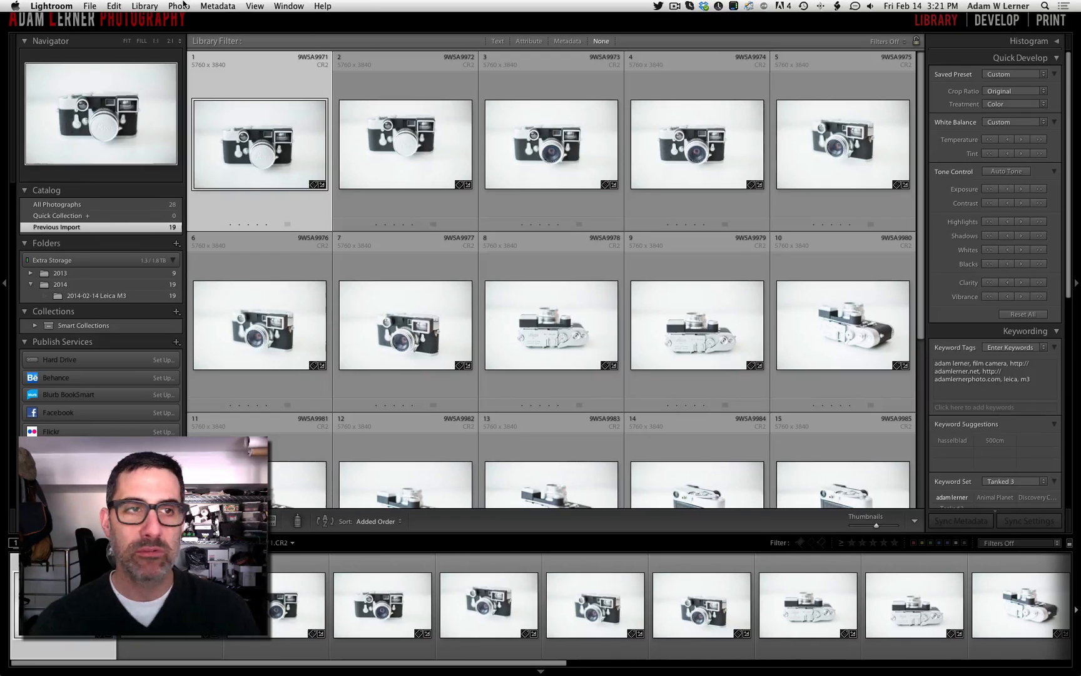
Step: Open the first Leica M3 front-view photo large and step through to the top view
click(178, 6)
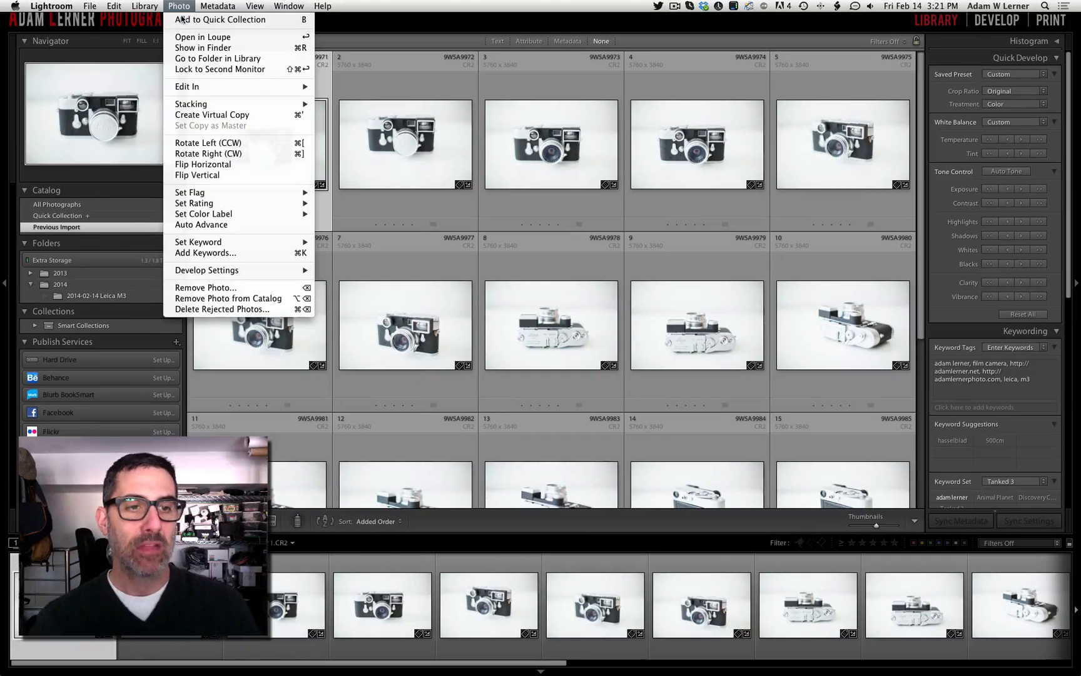
mouse_move(201, 224)
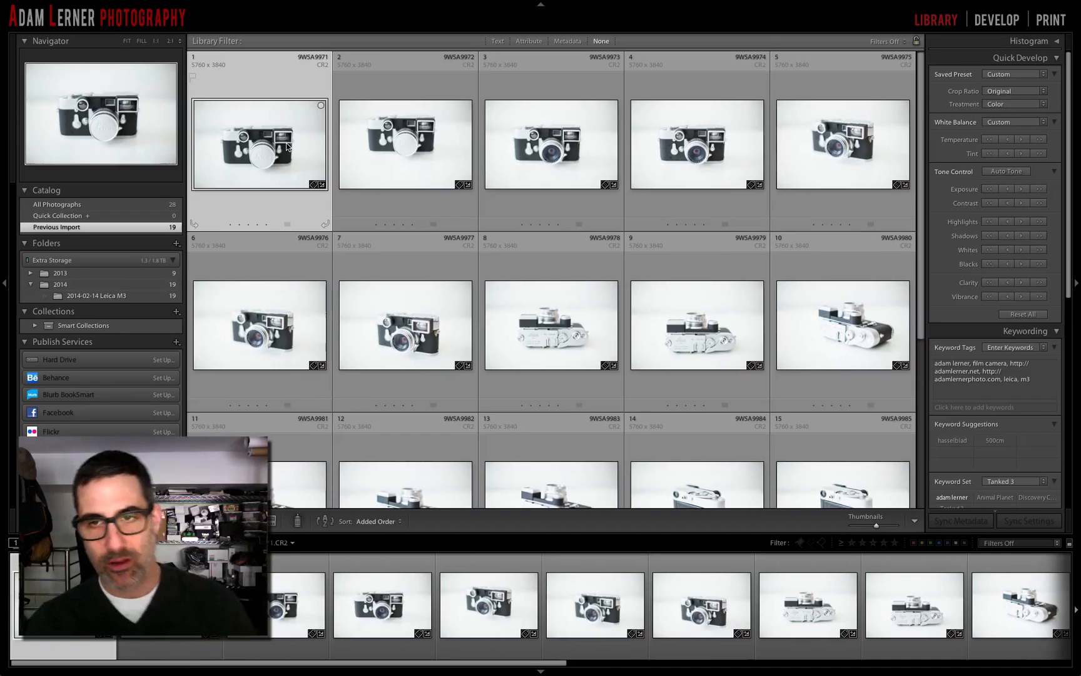
double_click(259, 143)
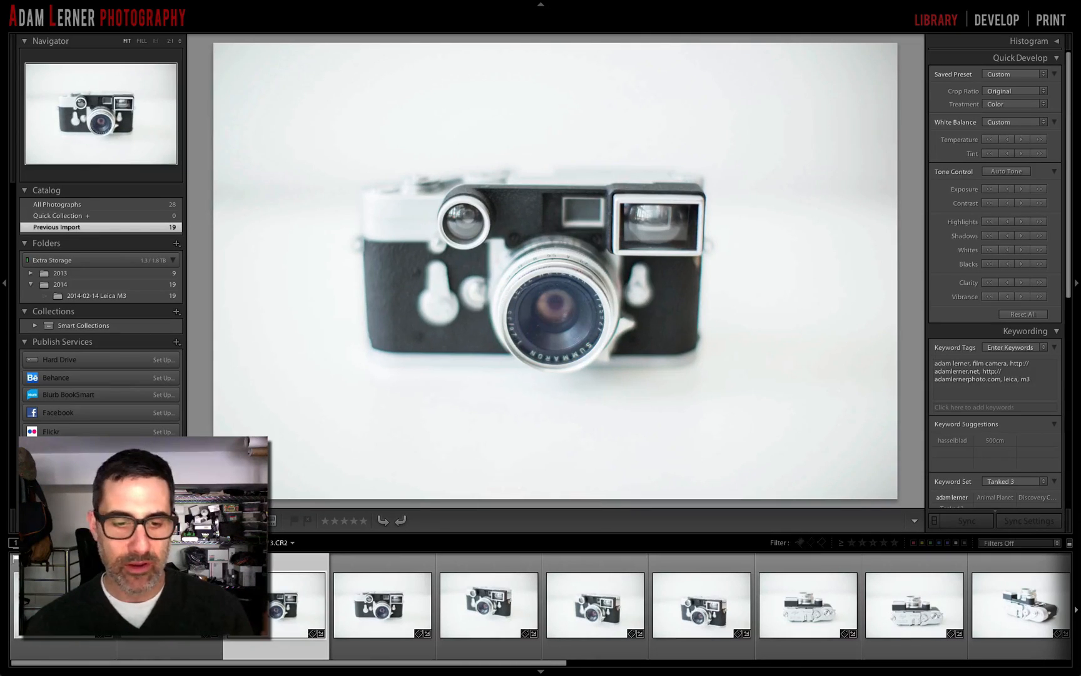
click(381, 605)
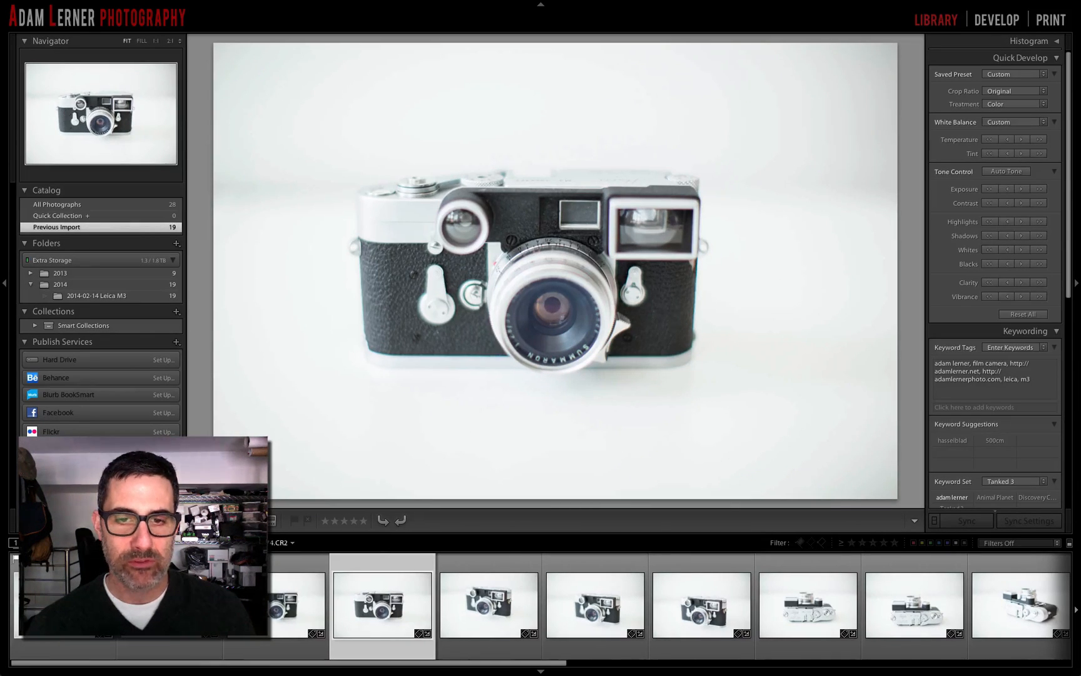
click(283, 605)
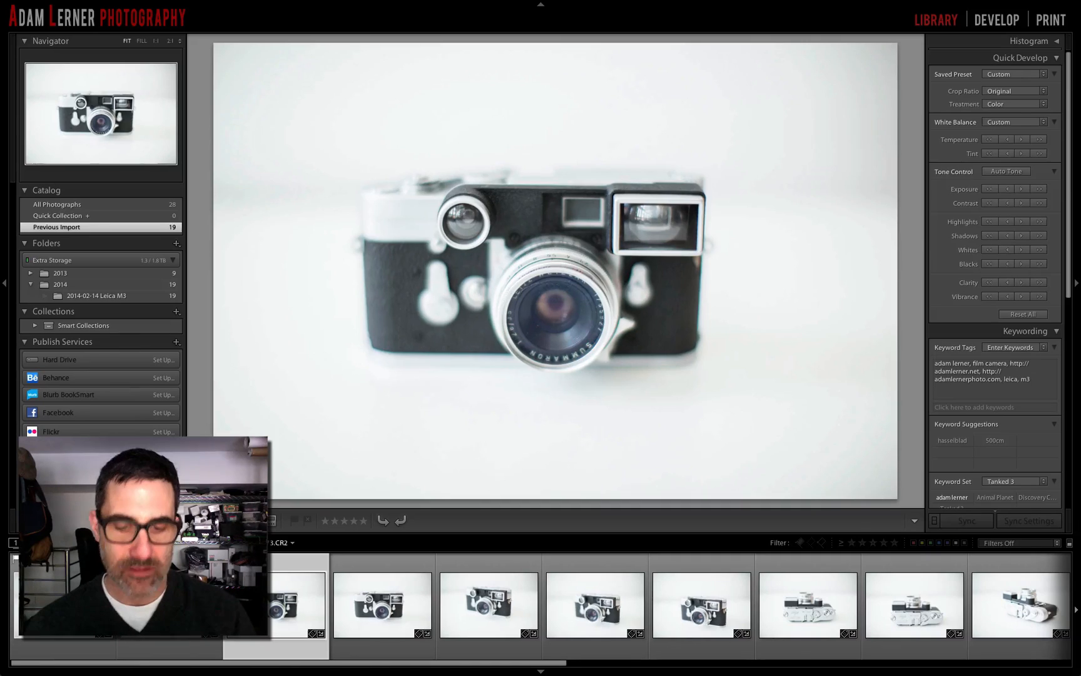
click(383, 606)
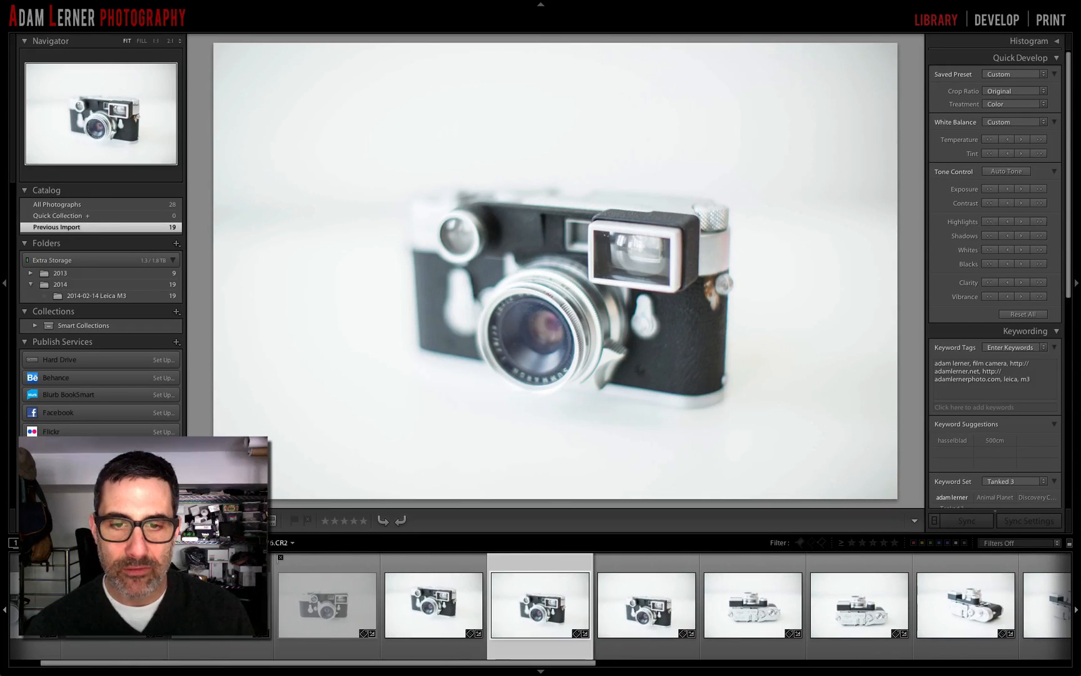
click(488, 605)
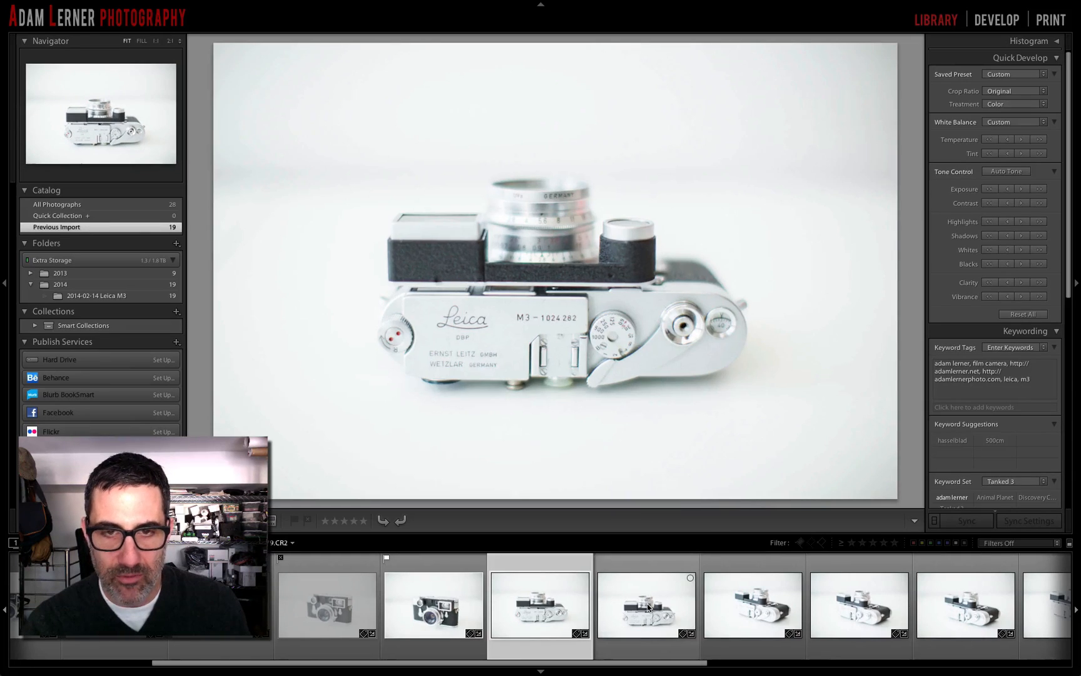
Step: Compare the first top-view Leica shots against the angled top-view photo
click(644, 606)
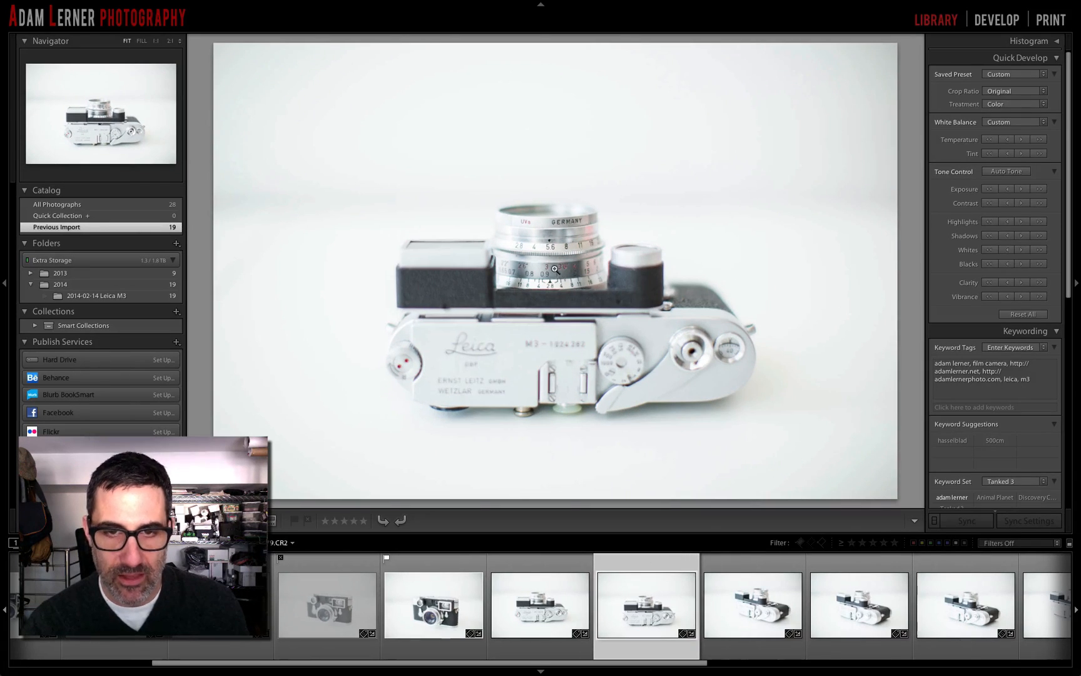
click(539, 606)
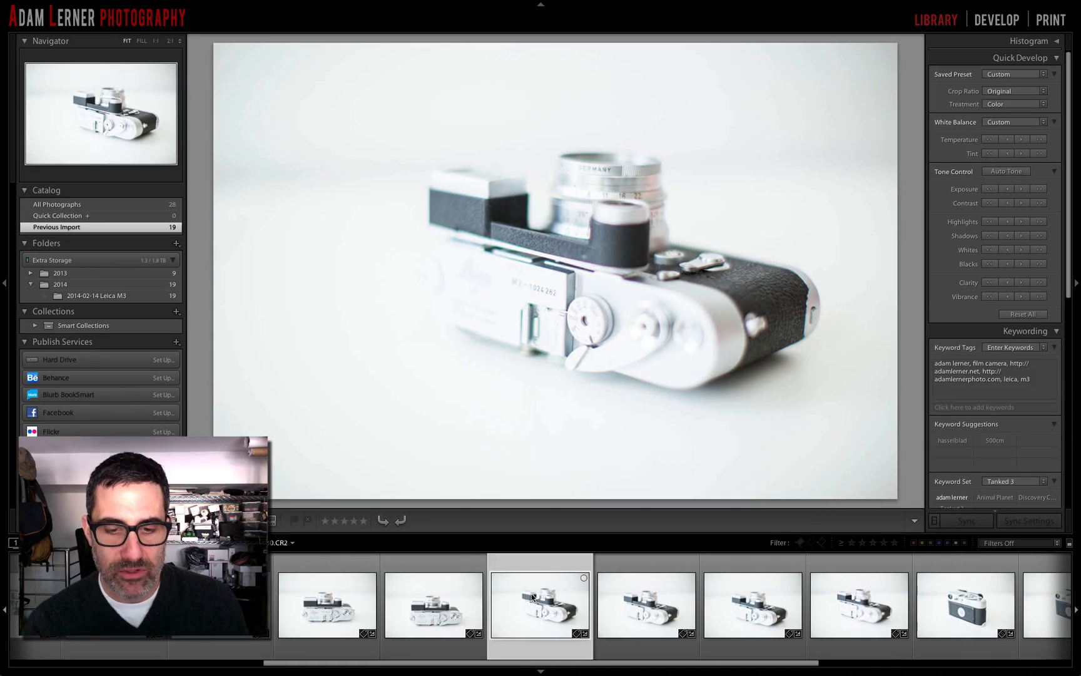
click(325, 607)
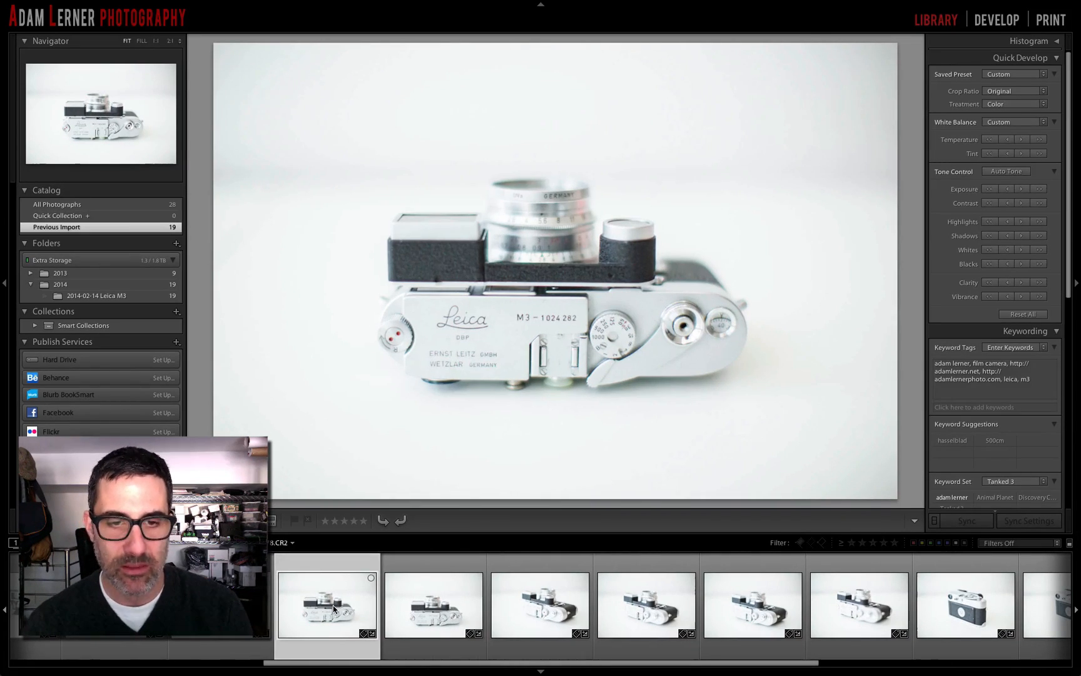
click(540, 605)
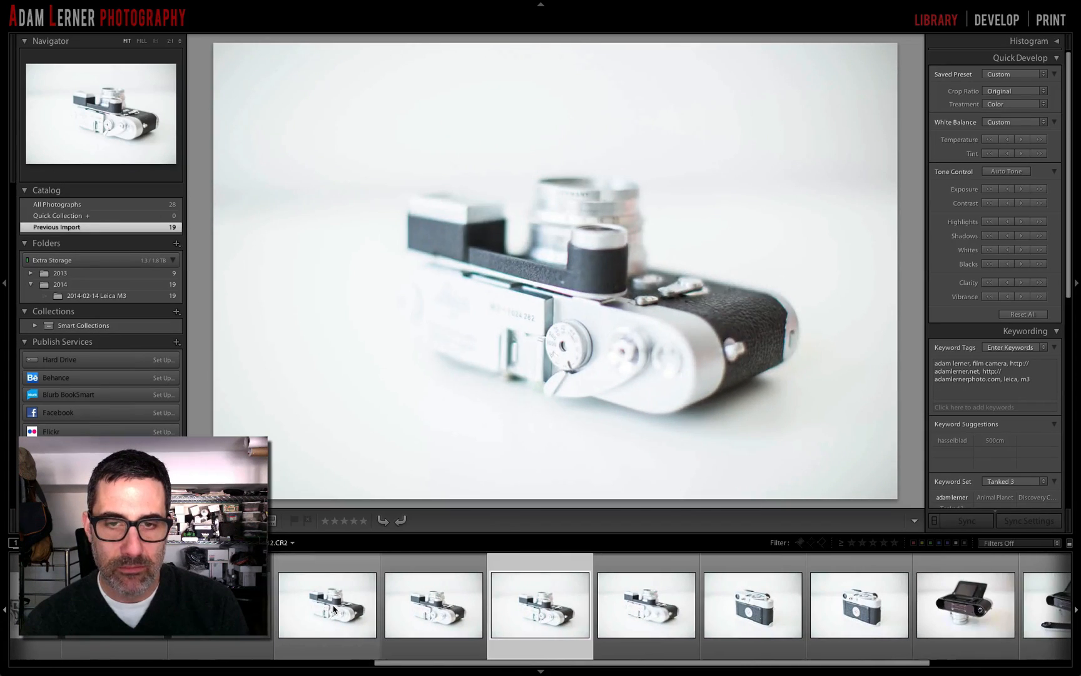
mouse_move(326, 604)
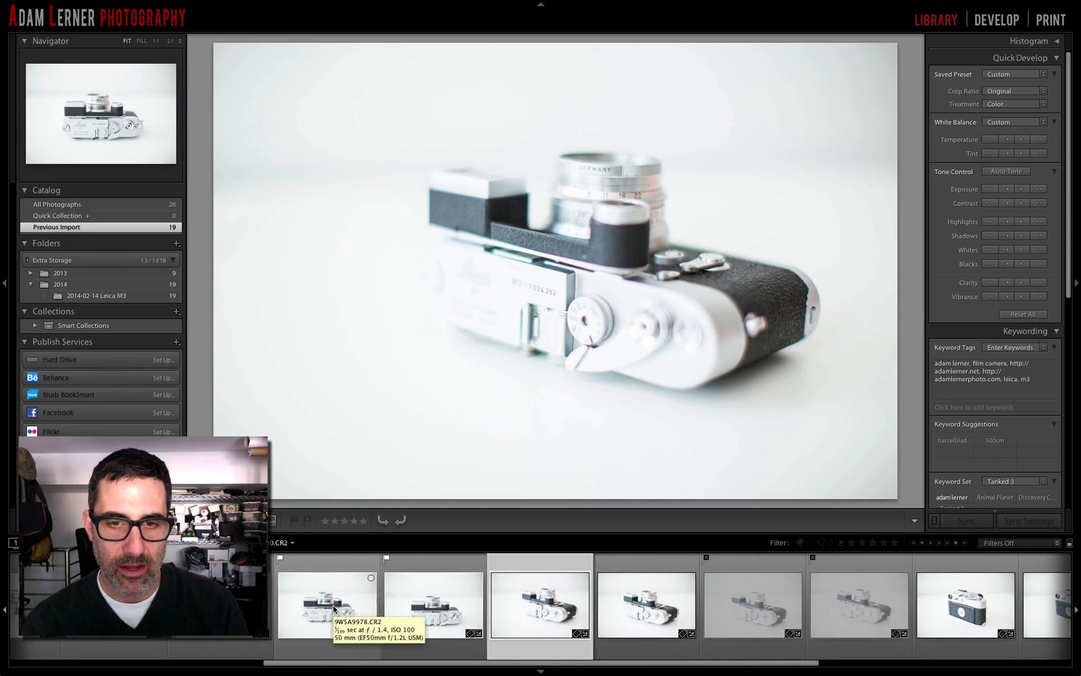
Step: Judge the remaining angled top-view shots, then the rear-view and open-base photos
click(432, 603)
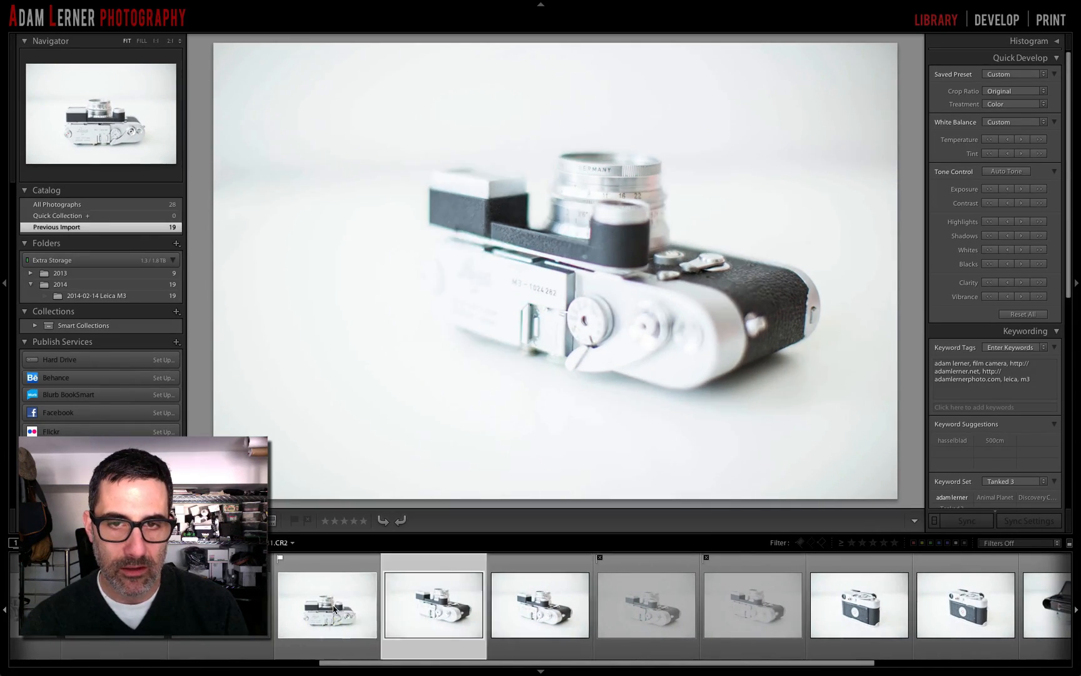
click(538, 606)
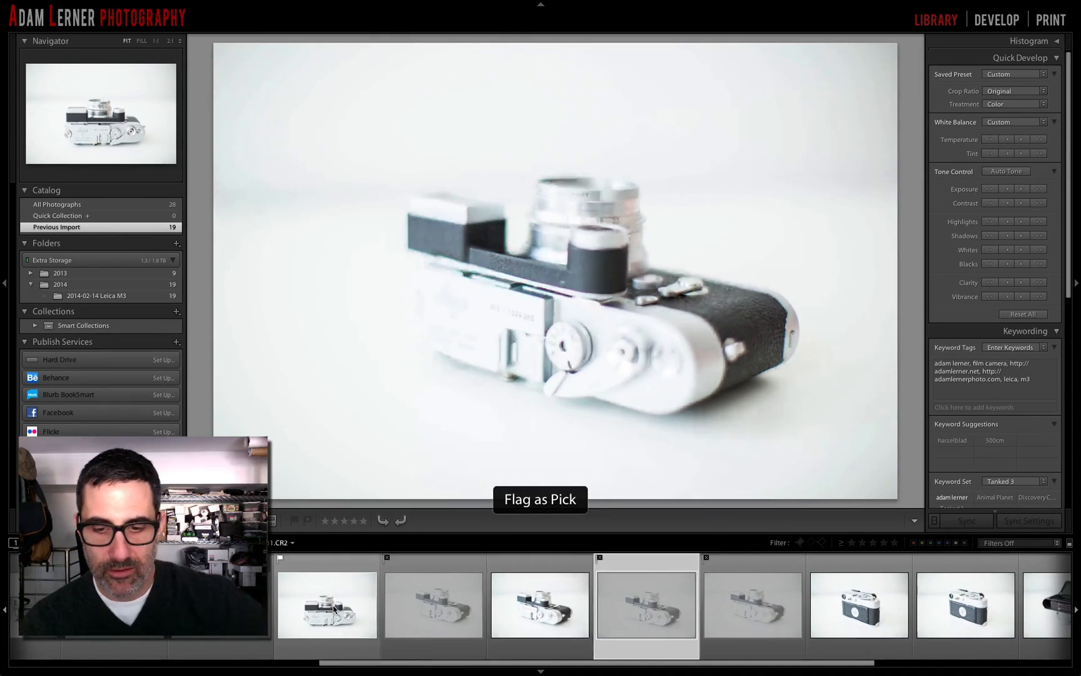
click(540, 606)
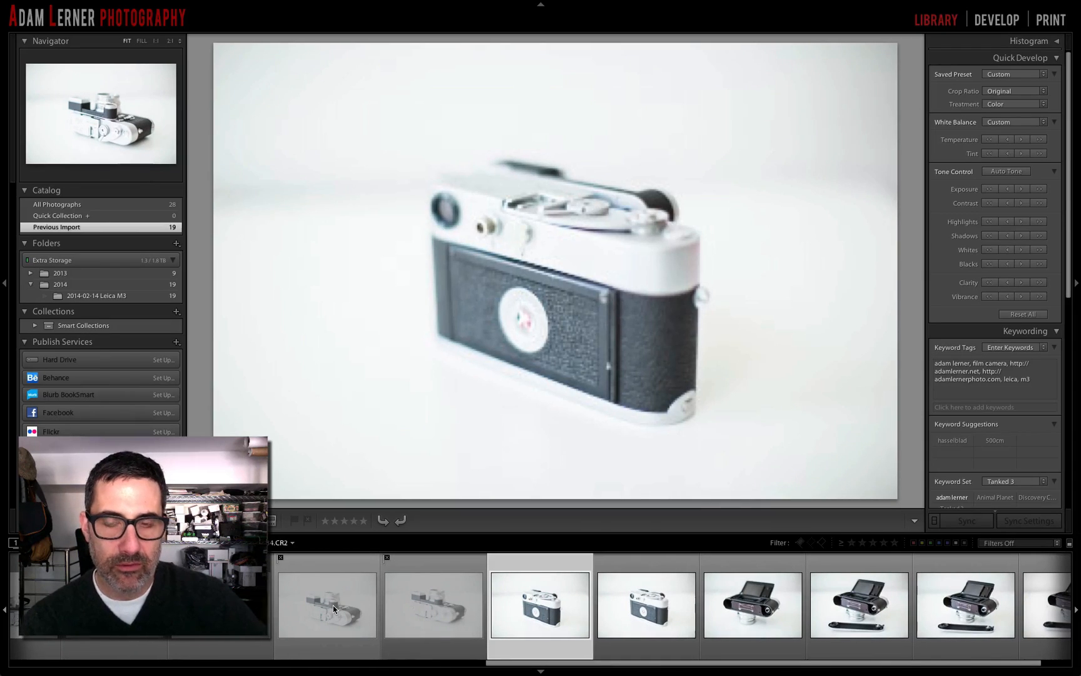
mouse_move(329, 607)
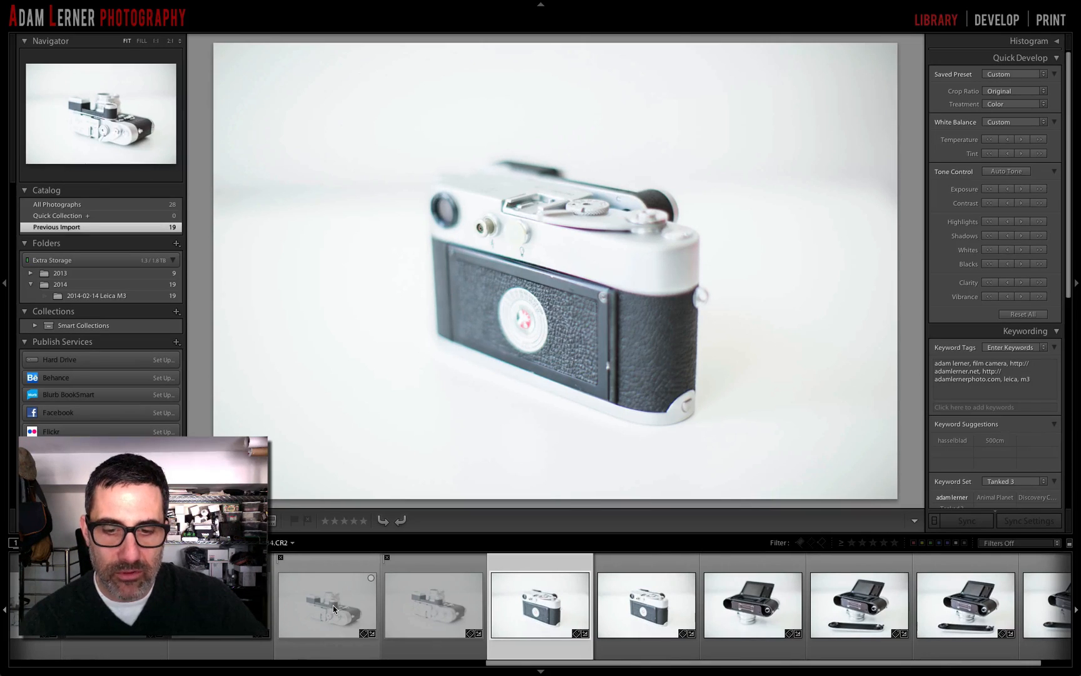
click(646, 604)
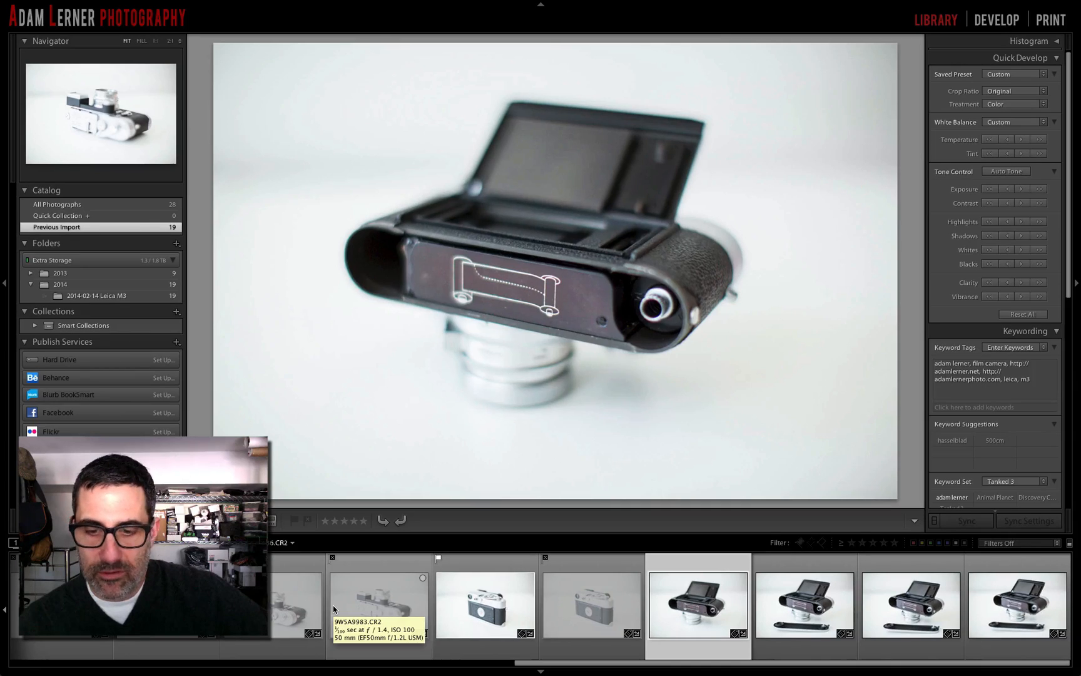
Step: Review the base-plate-off Leica shots and flag the final two as rejected
click(803, 604)
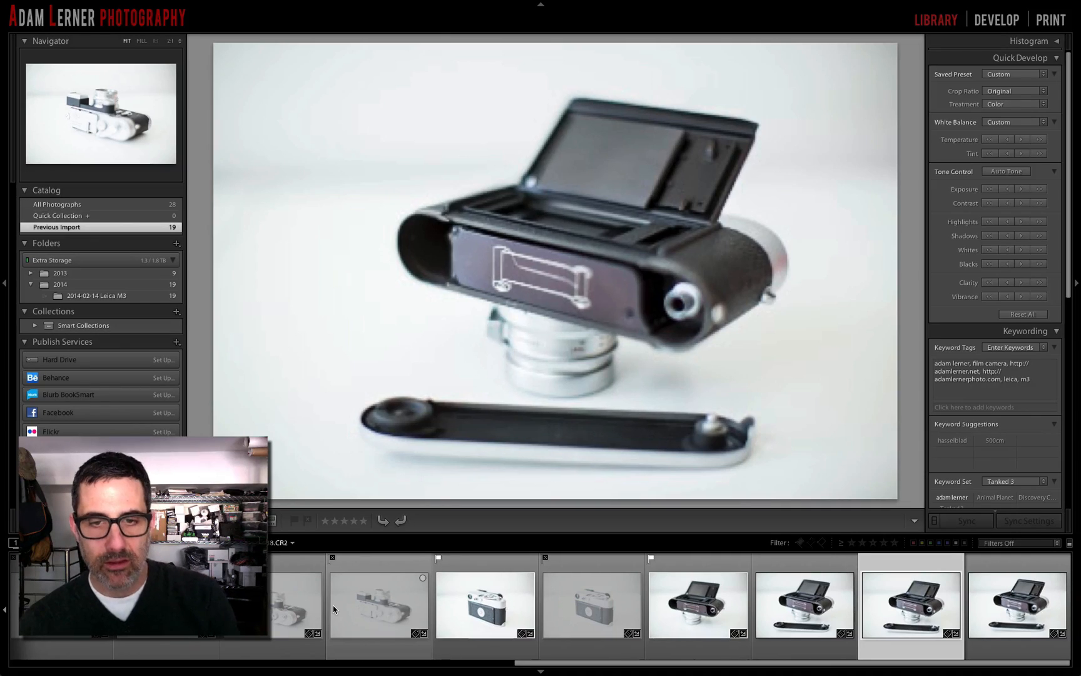
click(1016, 605)
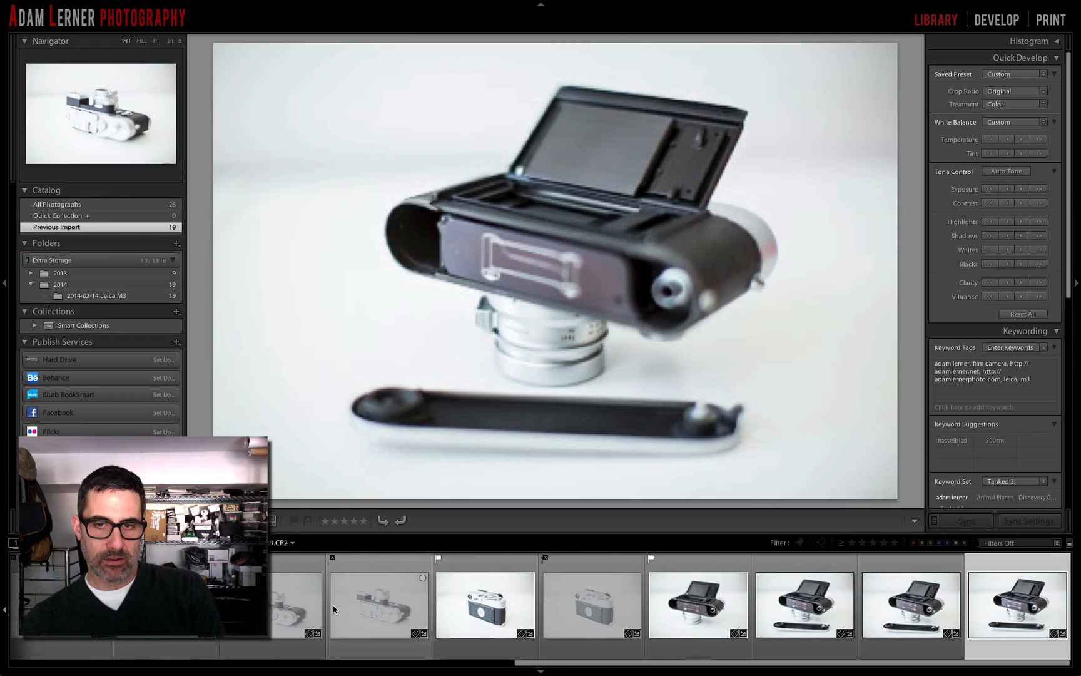
click(803, 605)
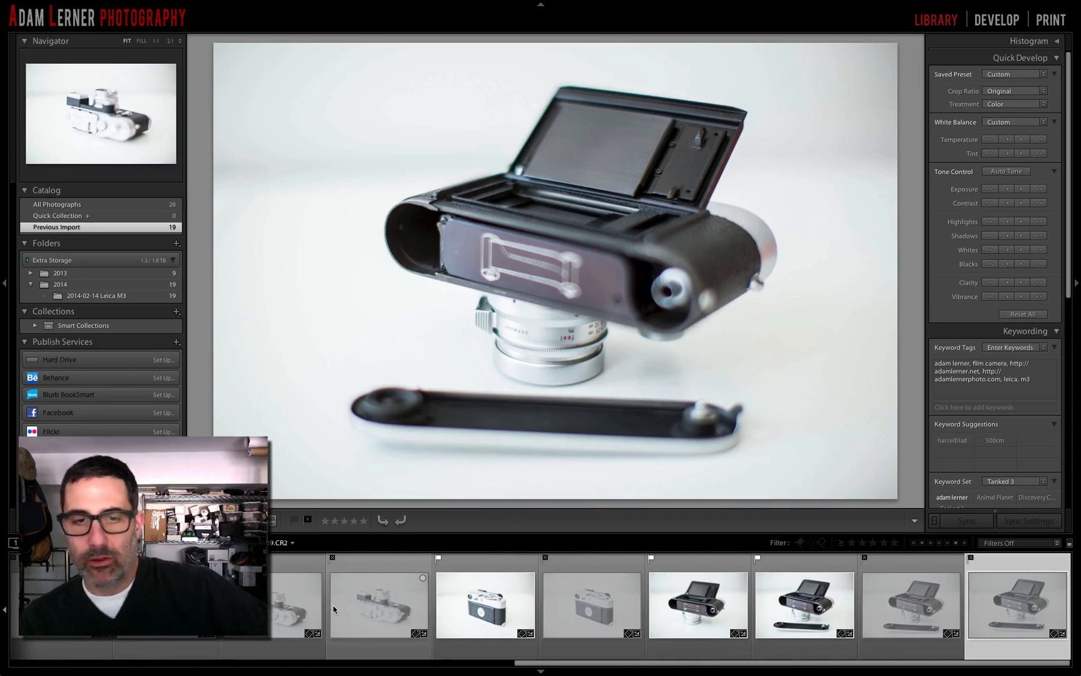
mouse_move(397, 589)
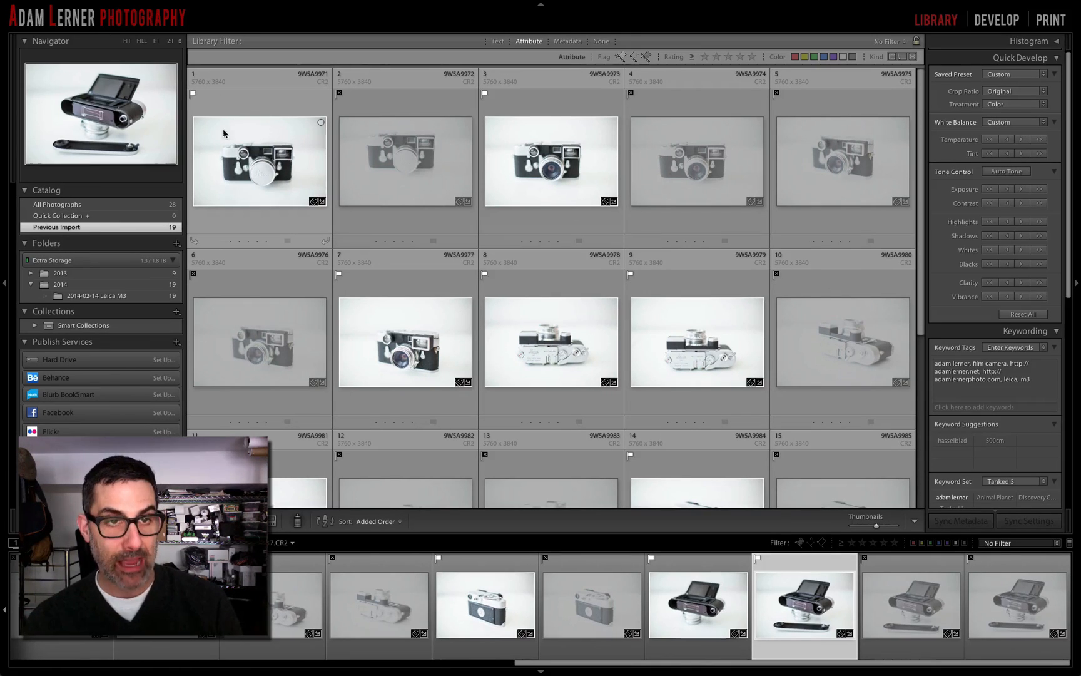
mouse_move(262, 173)
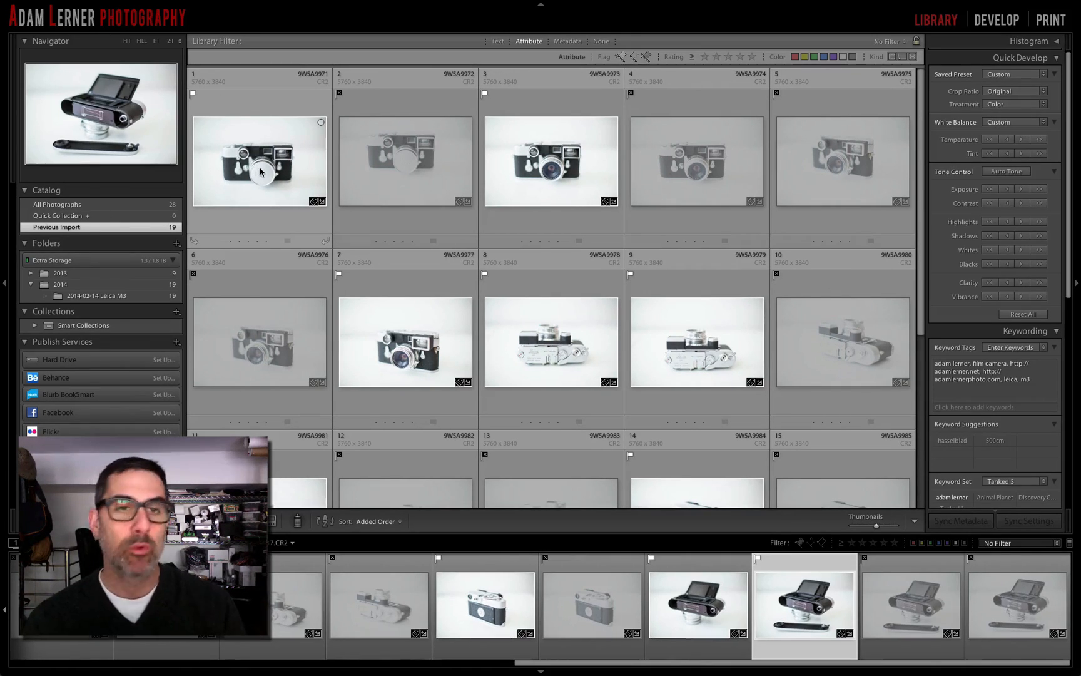
Step: Apply the Pick flag filter so the grid shows only the nine picked photos
click(404, 161)
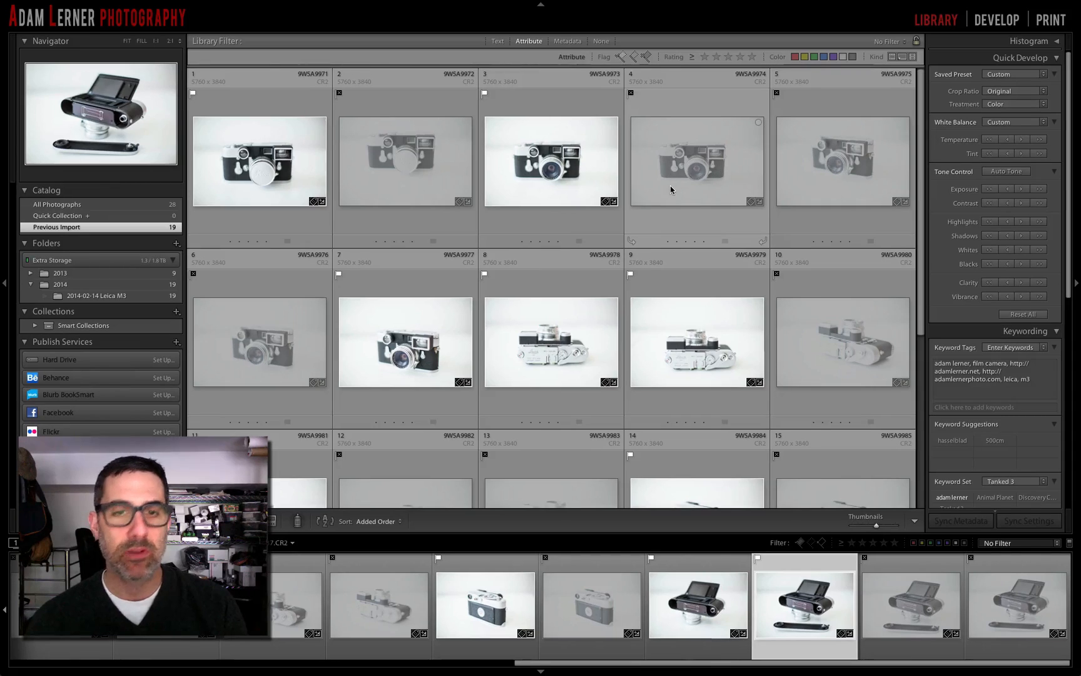
scroll(down, 3)
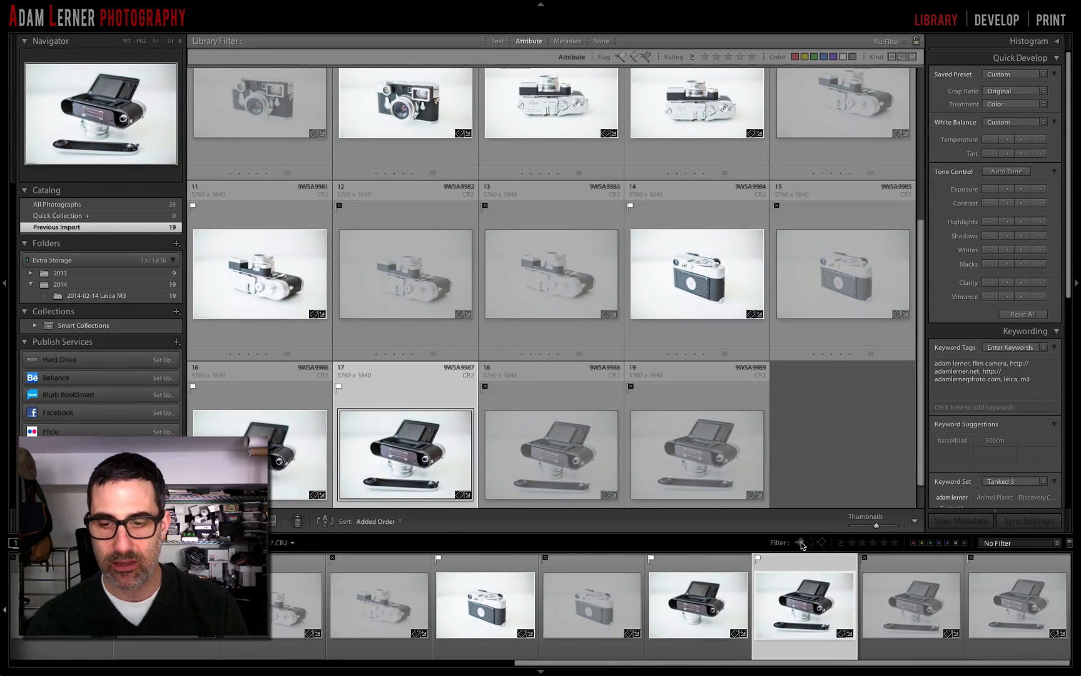
click(801, 541)
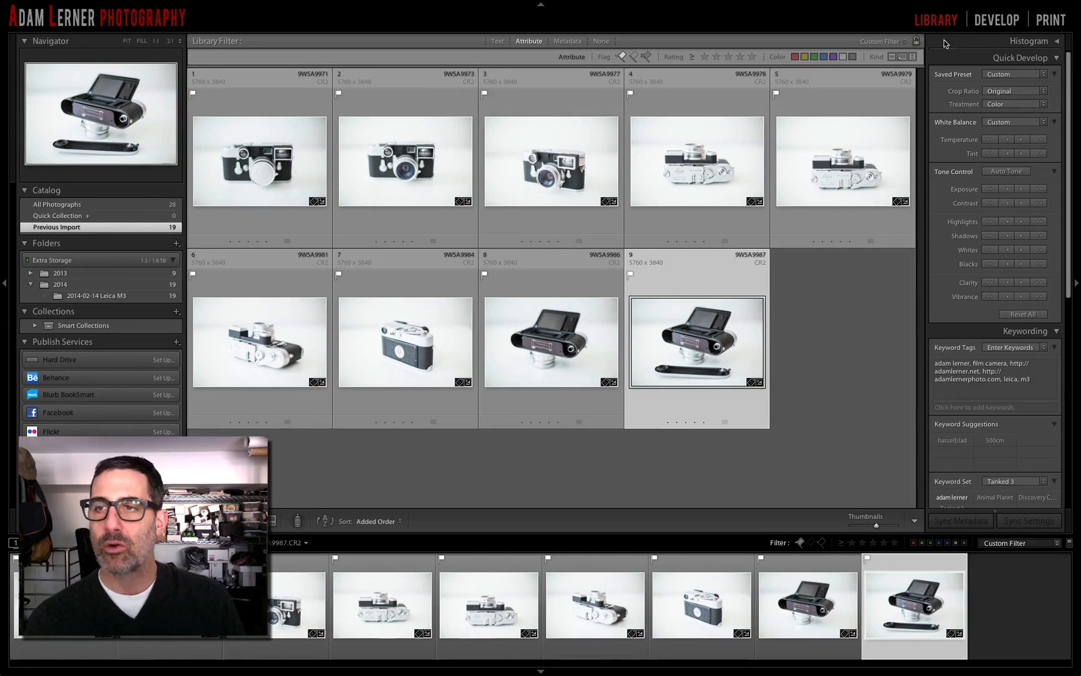
mouse_move(952, 45)
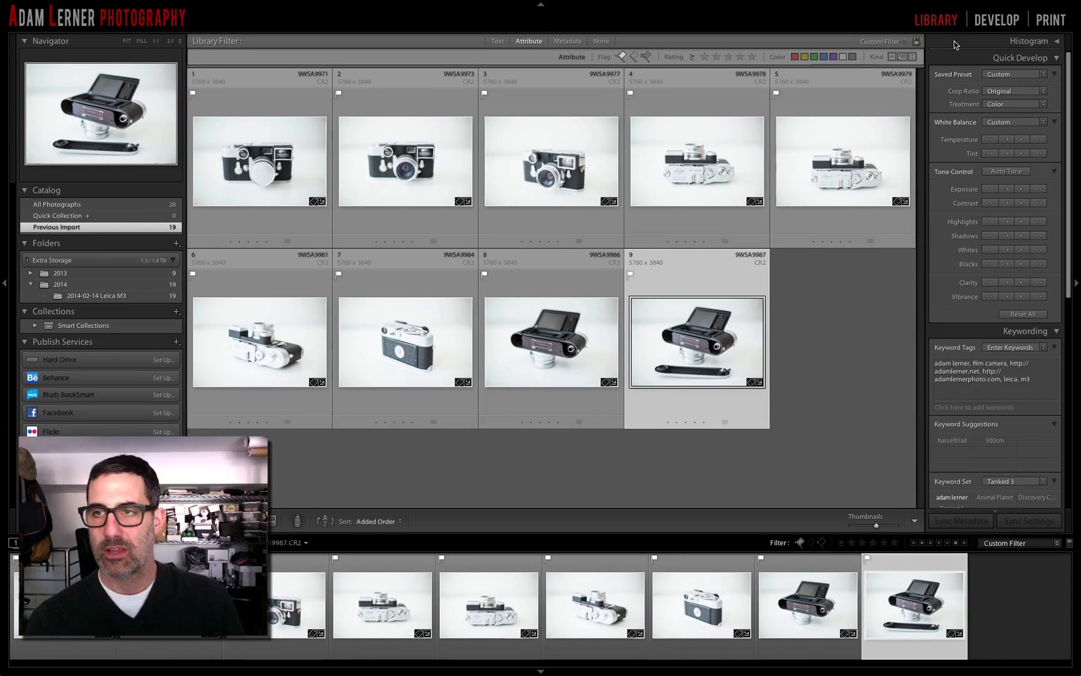
mouse_move(965, 43)
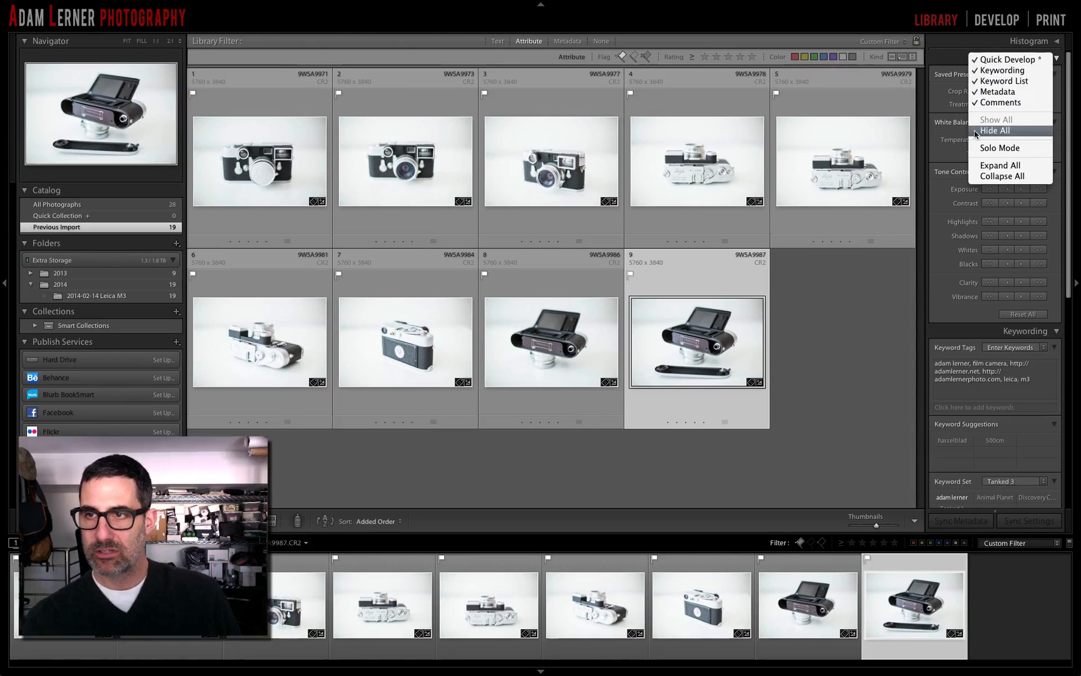
Step: Set Library right panels to Solo Mode with Metadata expanded, then open Develop
click(995, 131)
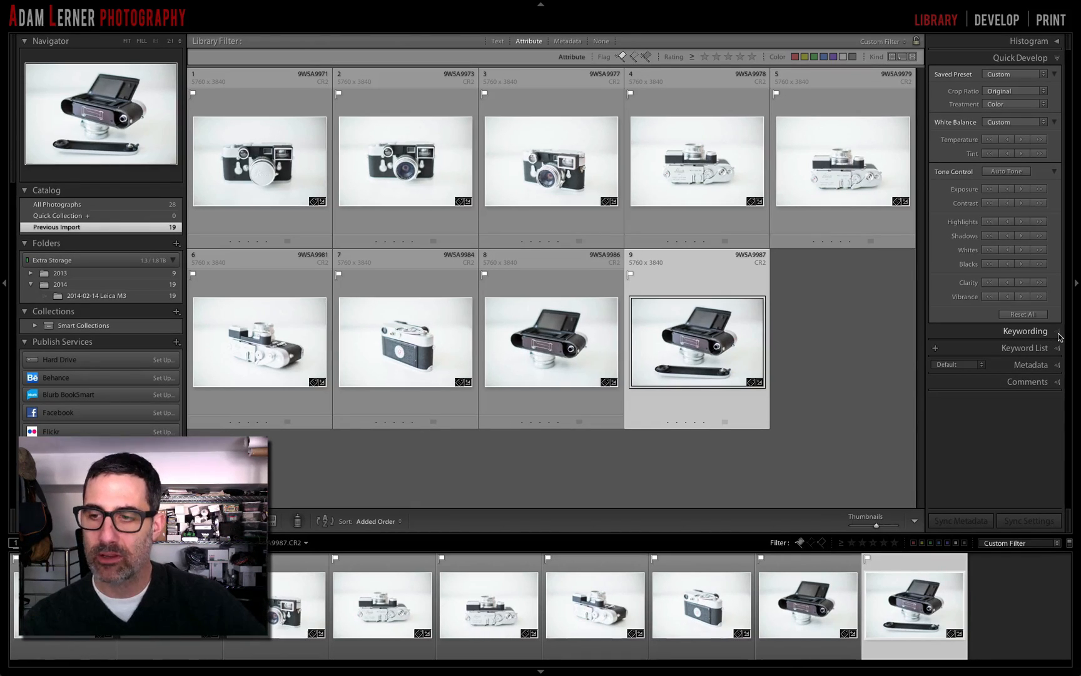
click(1025, 331)
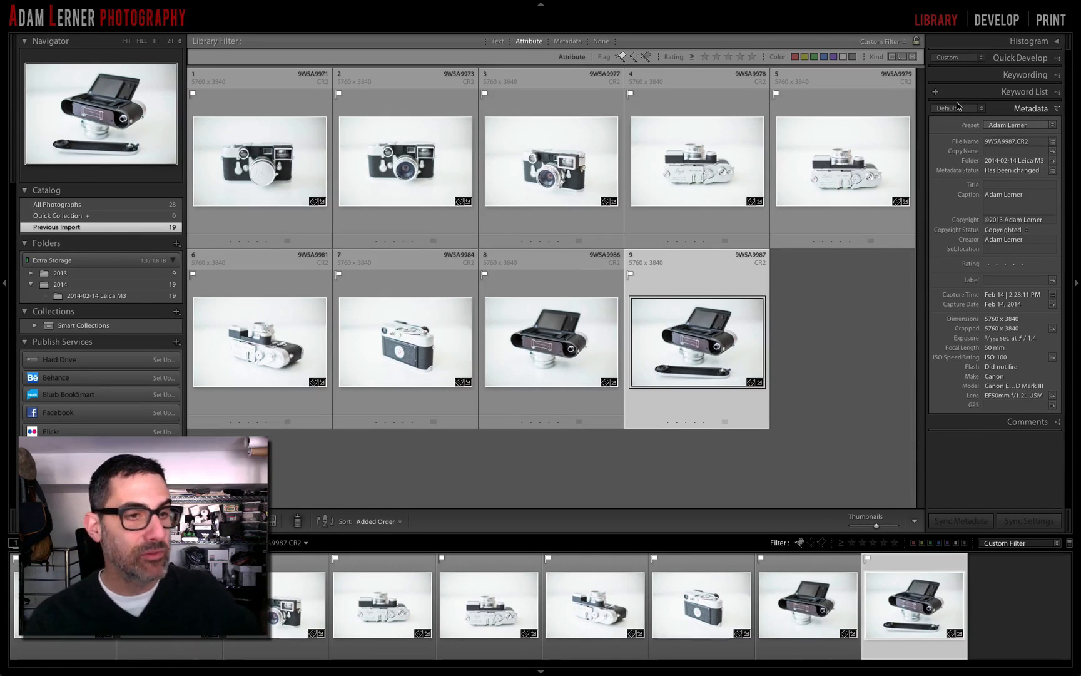
click(996, 20)
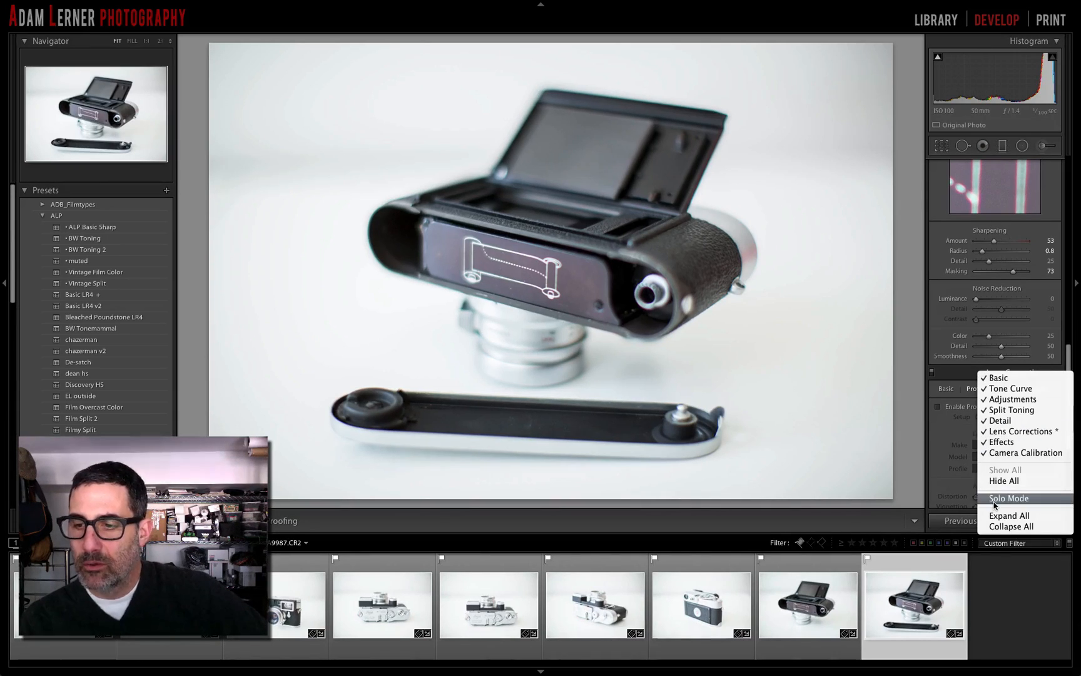
Step: Enable Solo Mode on Develop panels, toggling Basic, Detail, then Basic expanded
click(1009, 498)
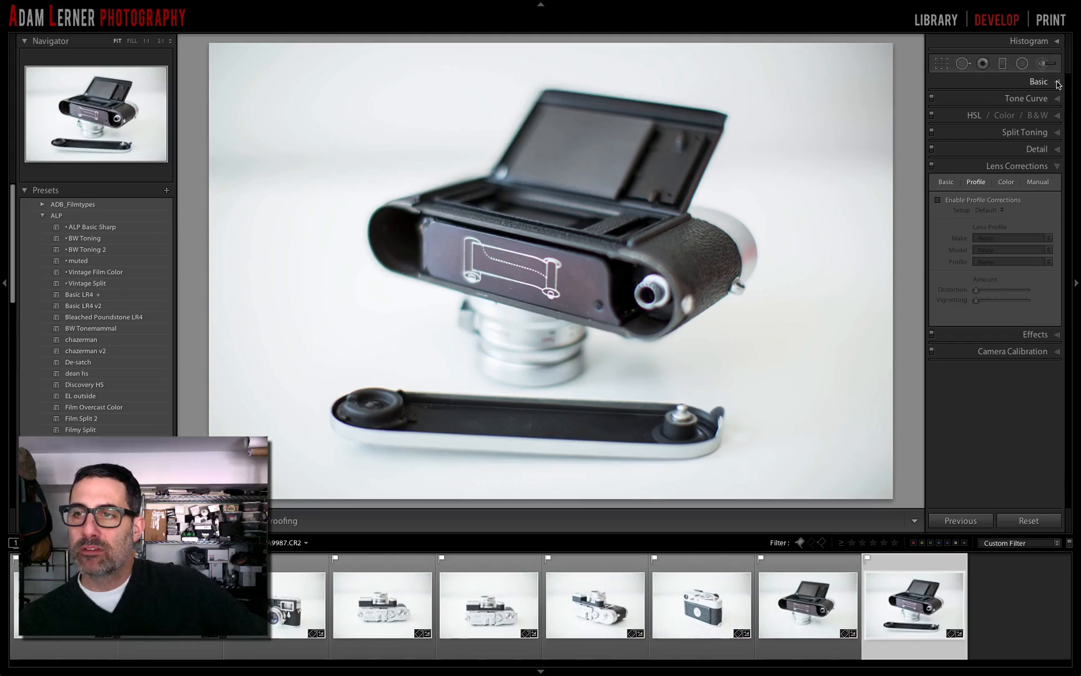
click(1038, 81)
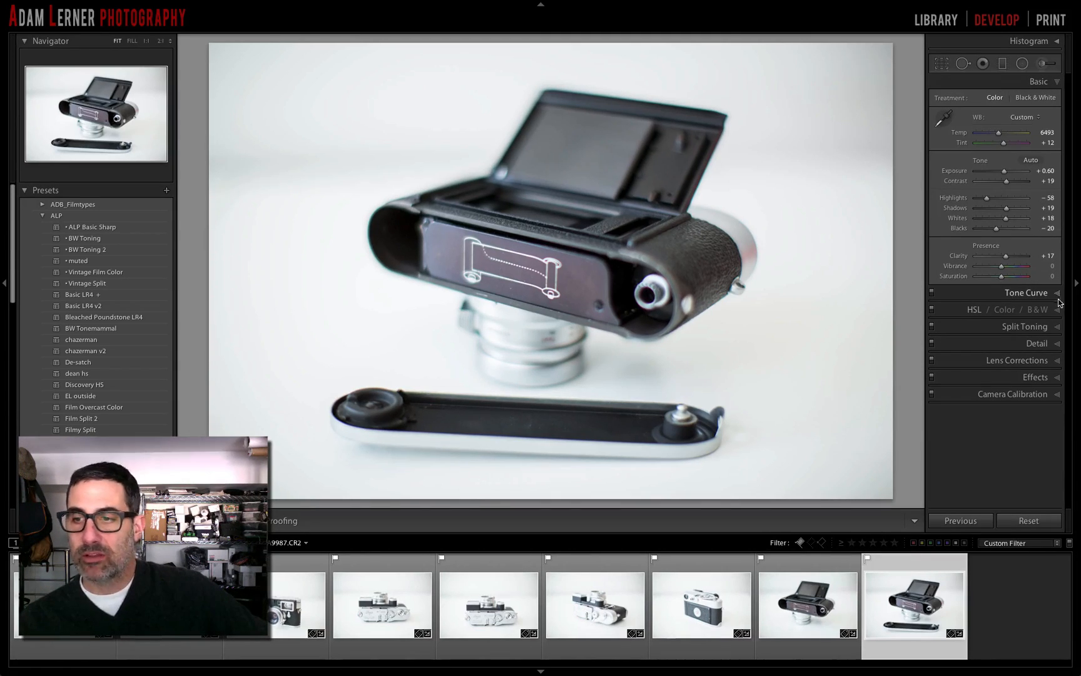
click(1025, 292)
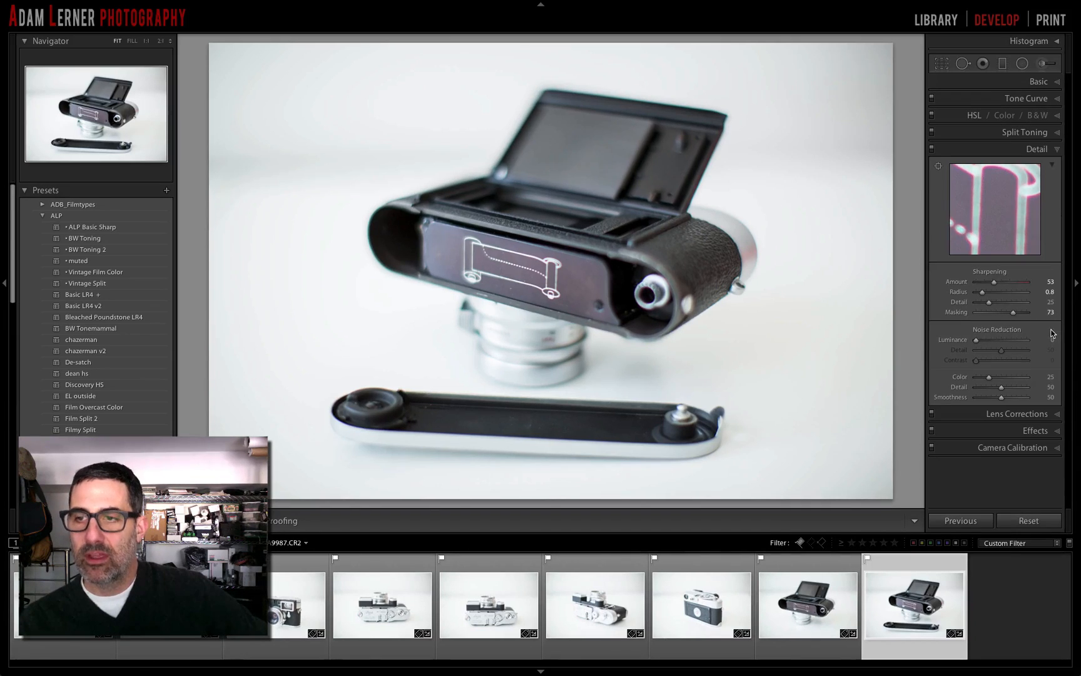
click(1037, 81)
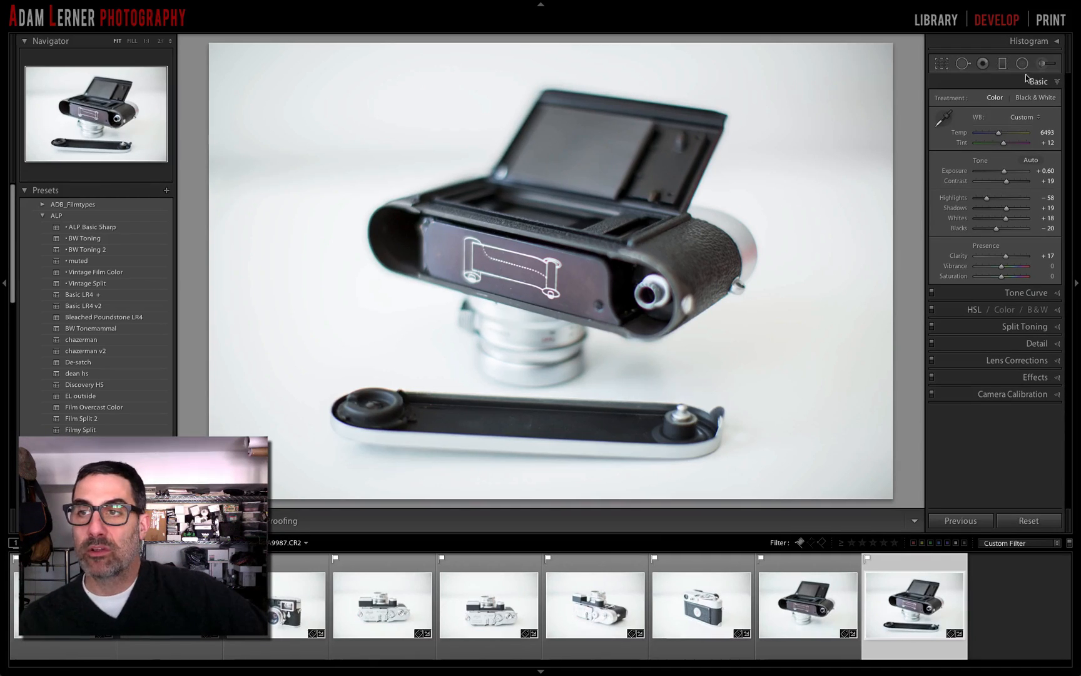
right_click(1037, 82)
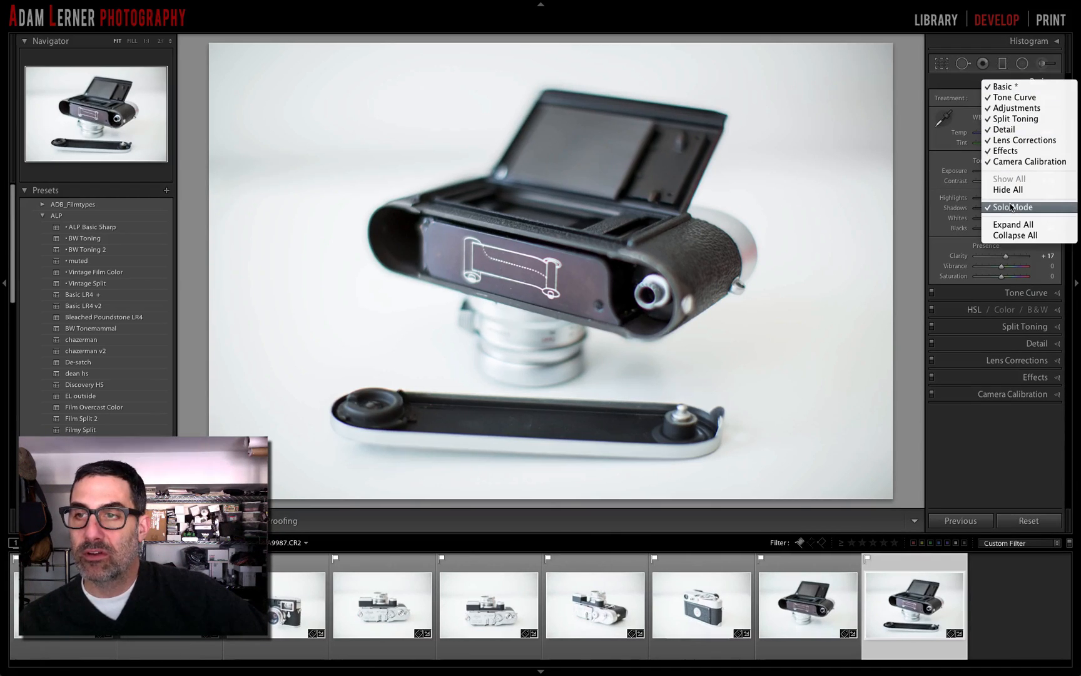
click(1012, 207)
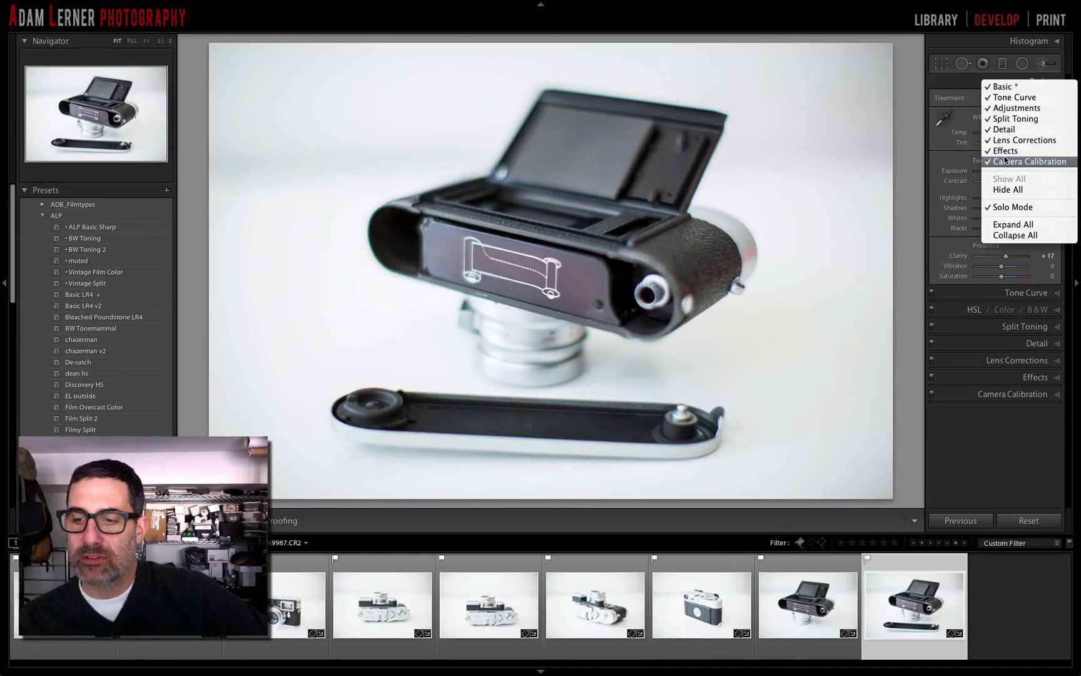
click(1029, 161)
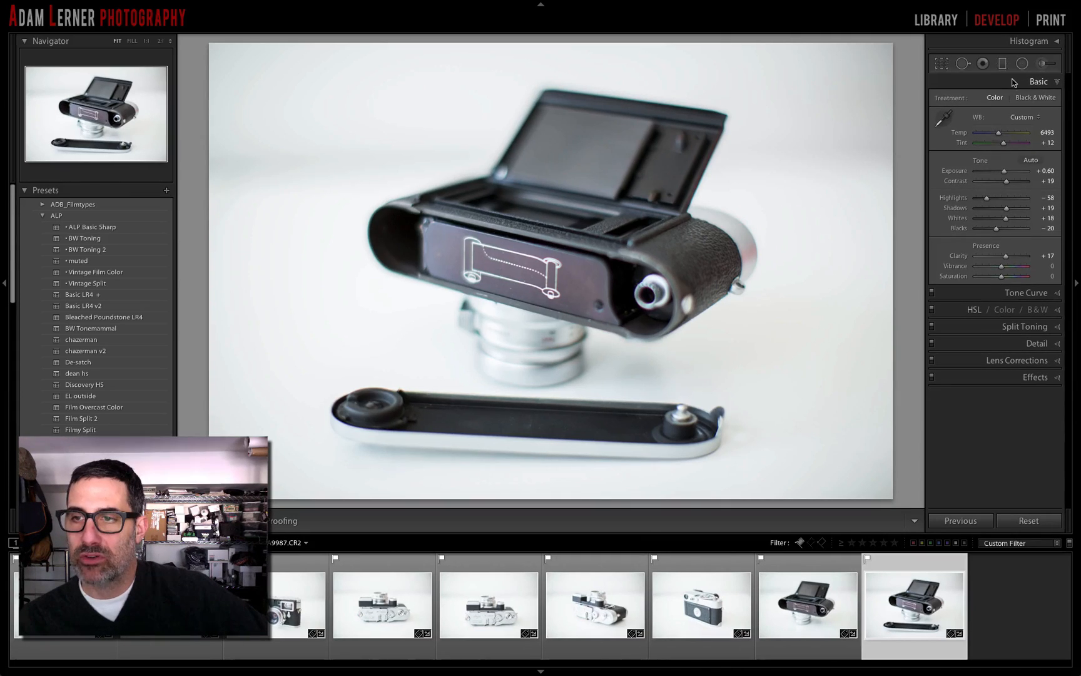
right_click(1038, 82)
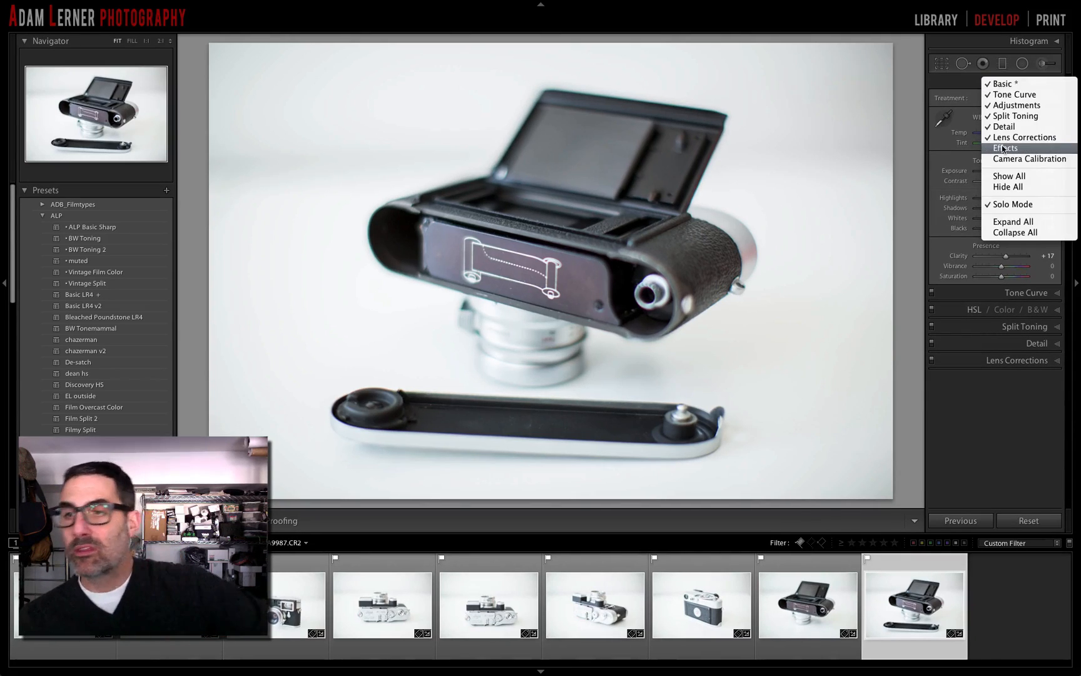
click(1006, 147)
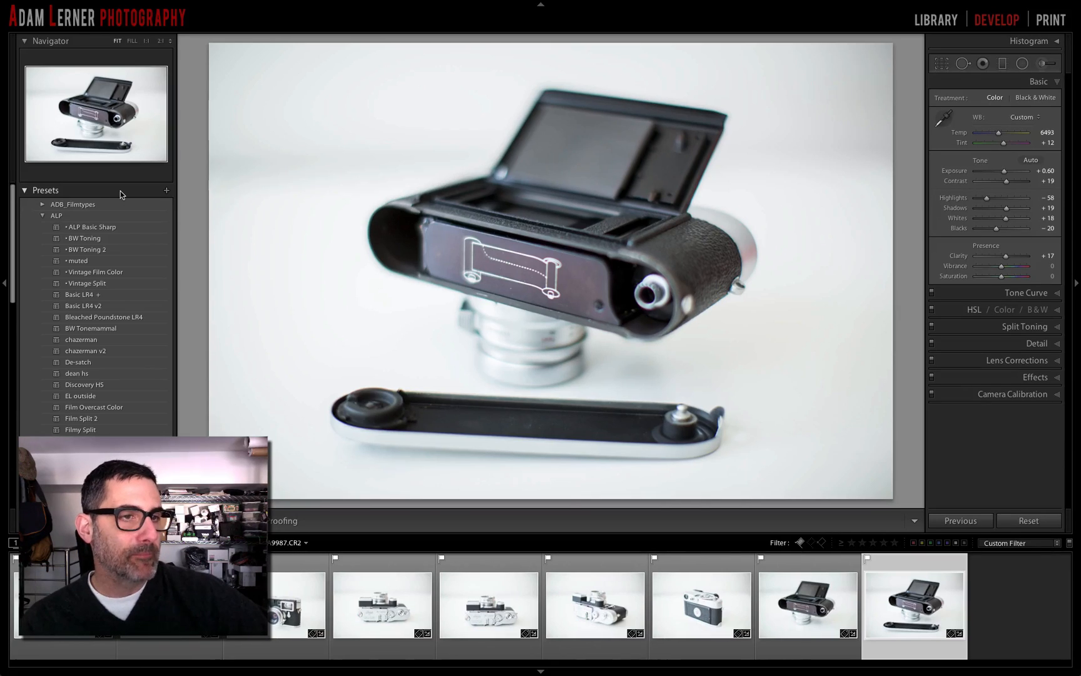
Step: Put the left panels in Solo Mode, then Hide All and Show All panels
right_click(121, 194)
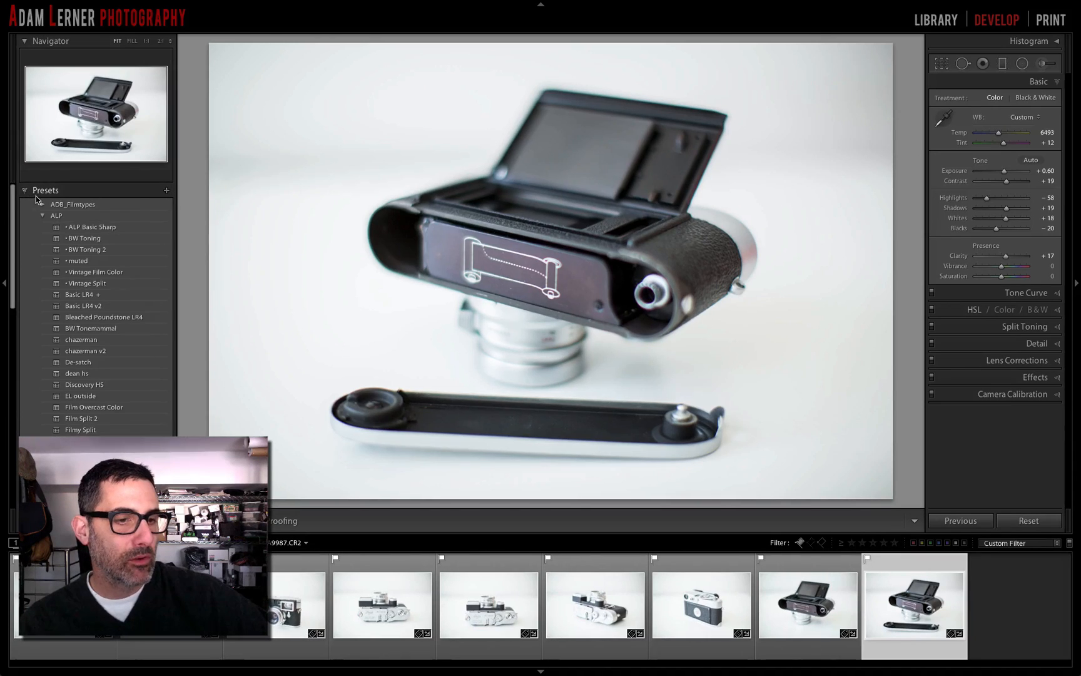
scroll(down, 3)
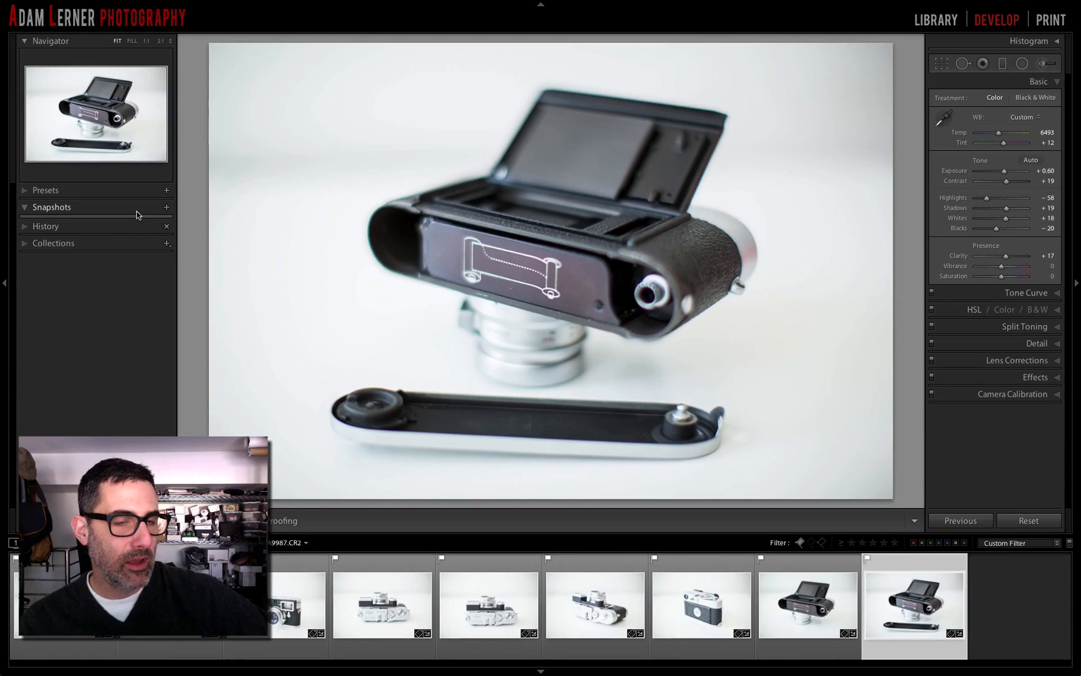
click(46, 226)
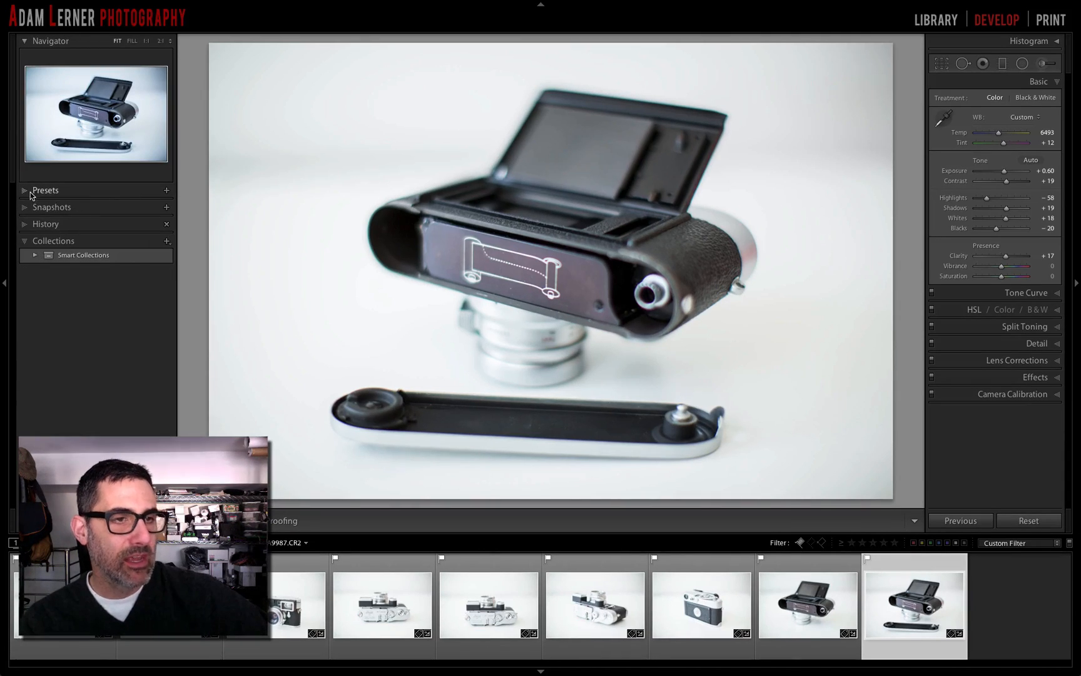
click(46, 190)
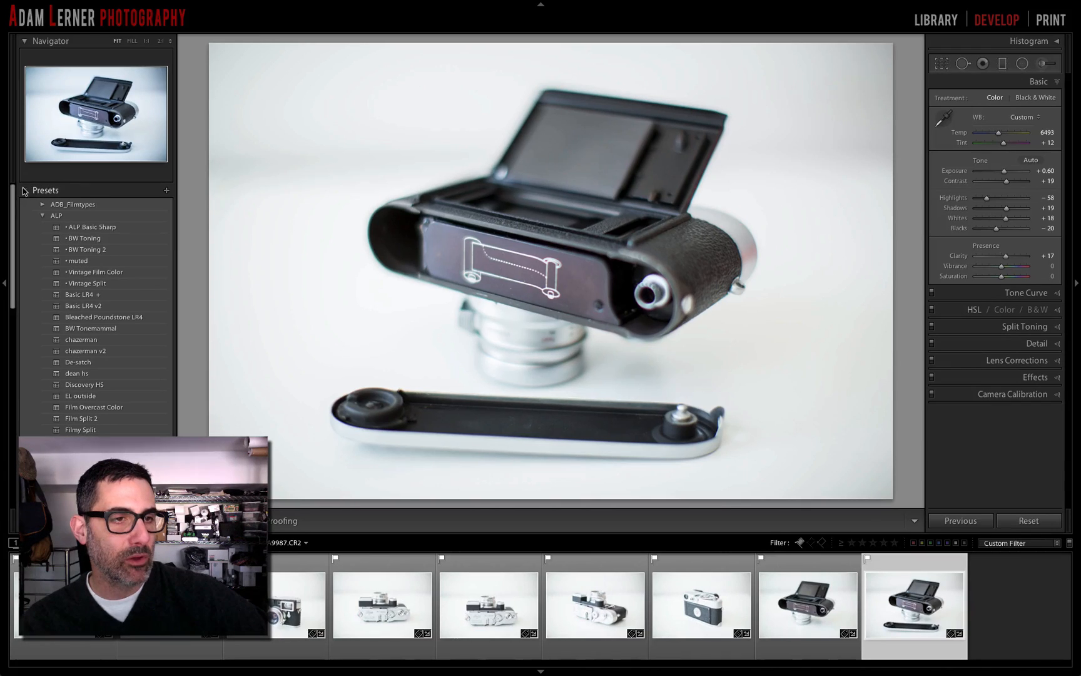
right_click(45, 189)
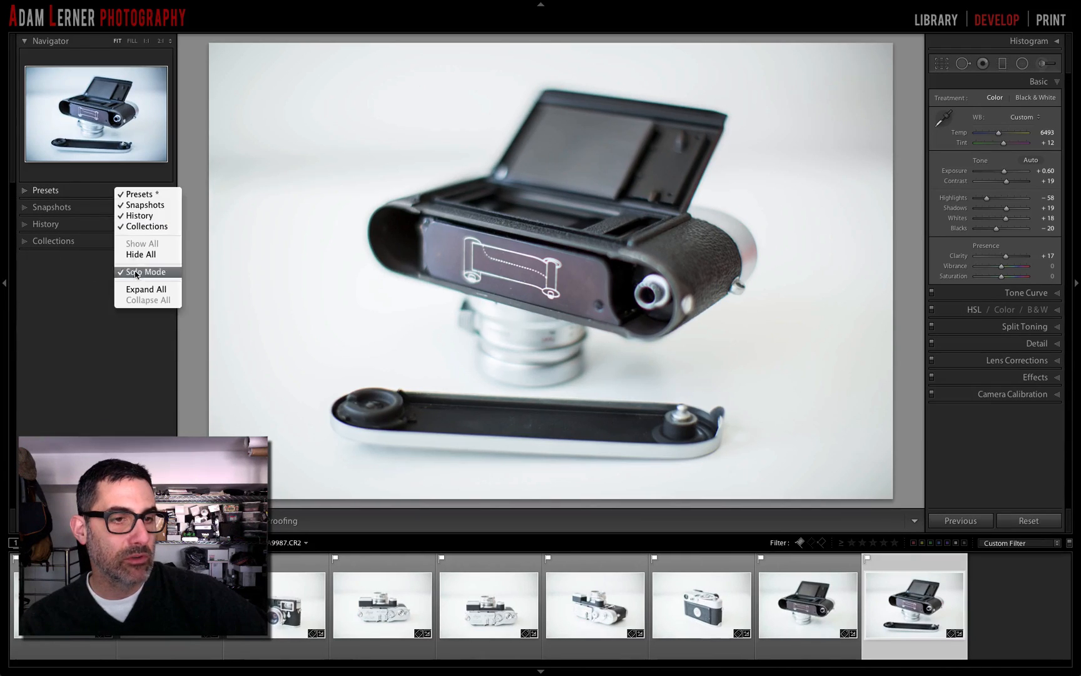
click(144, 271)
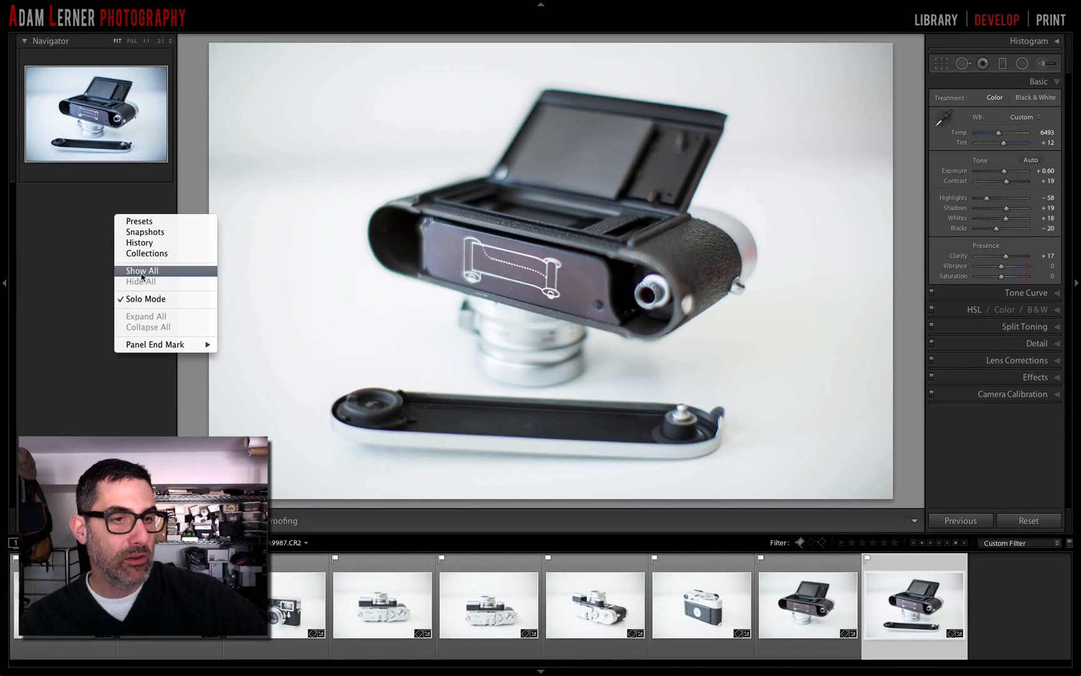
click(142, 270)
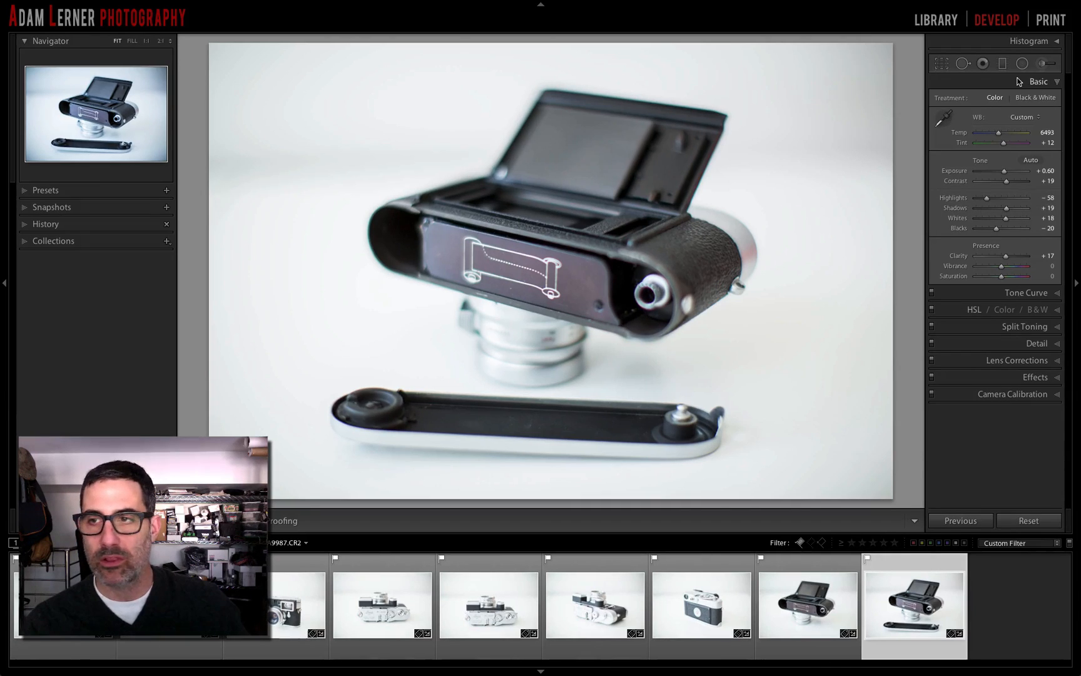
mouse_move(1048, 97)
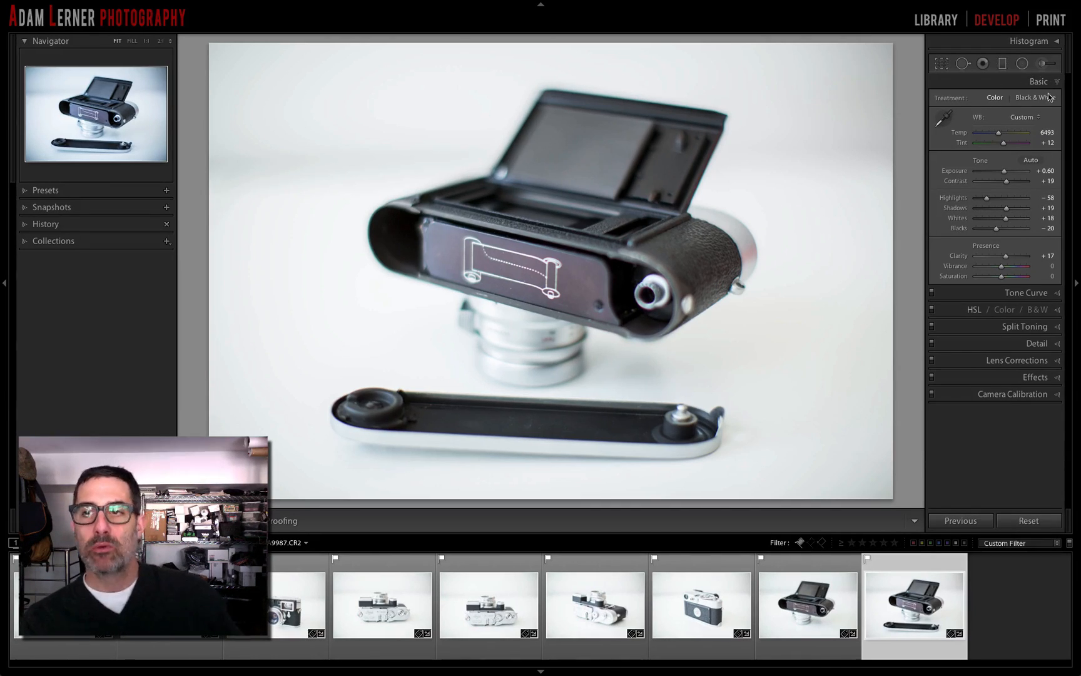